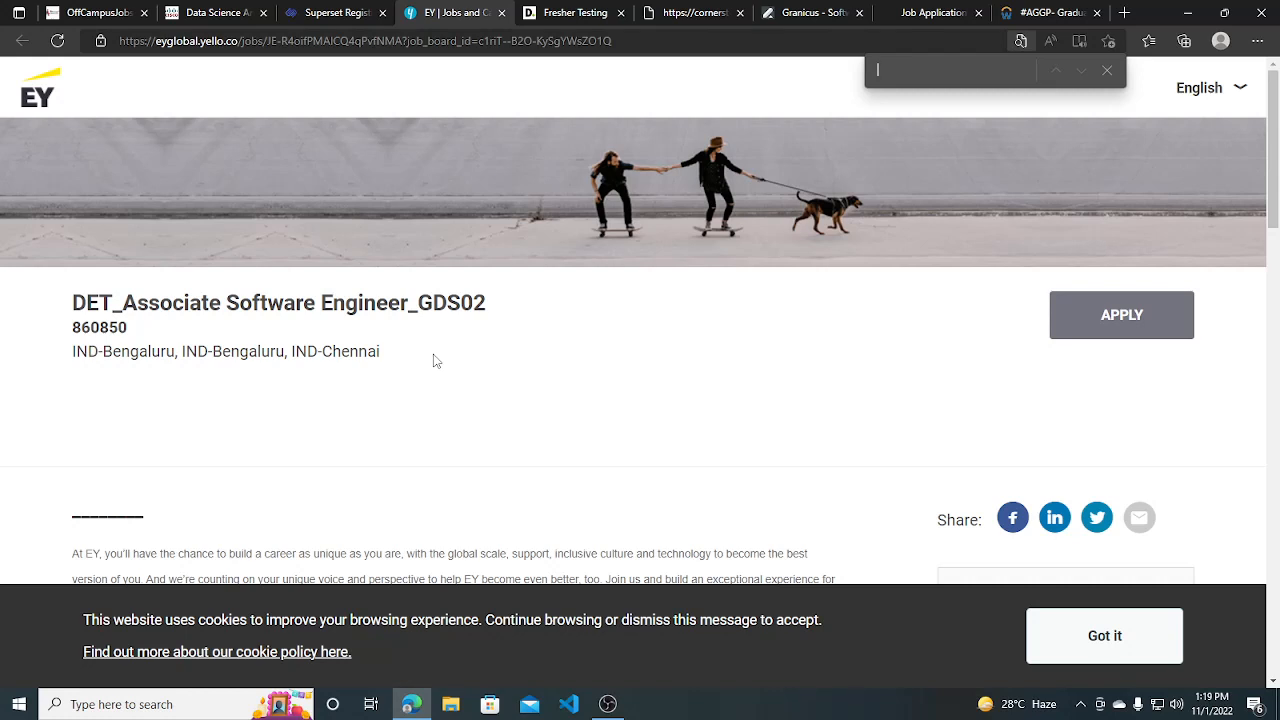
pyautogui.moveTo(390, 336)
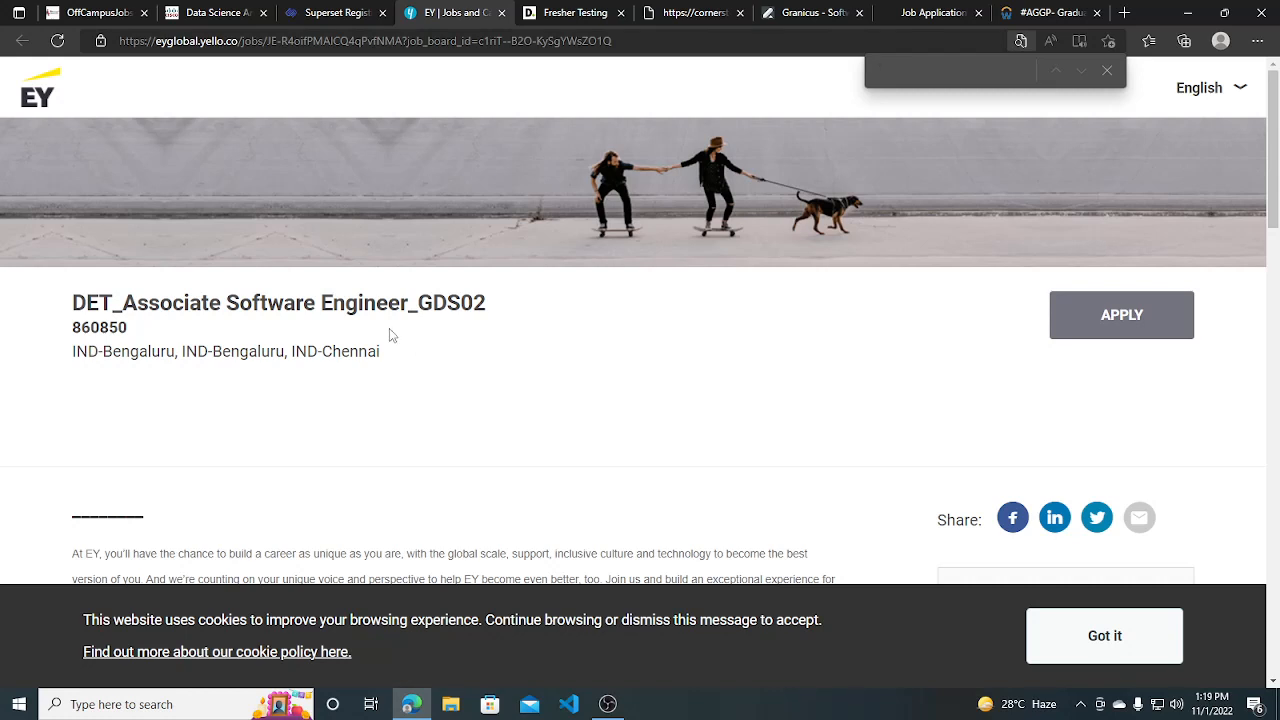
pyautogui.moveTo(8, 206)
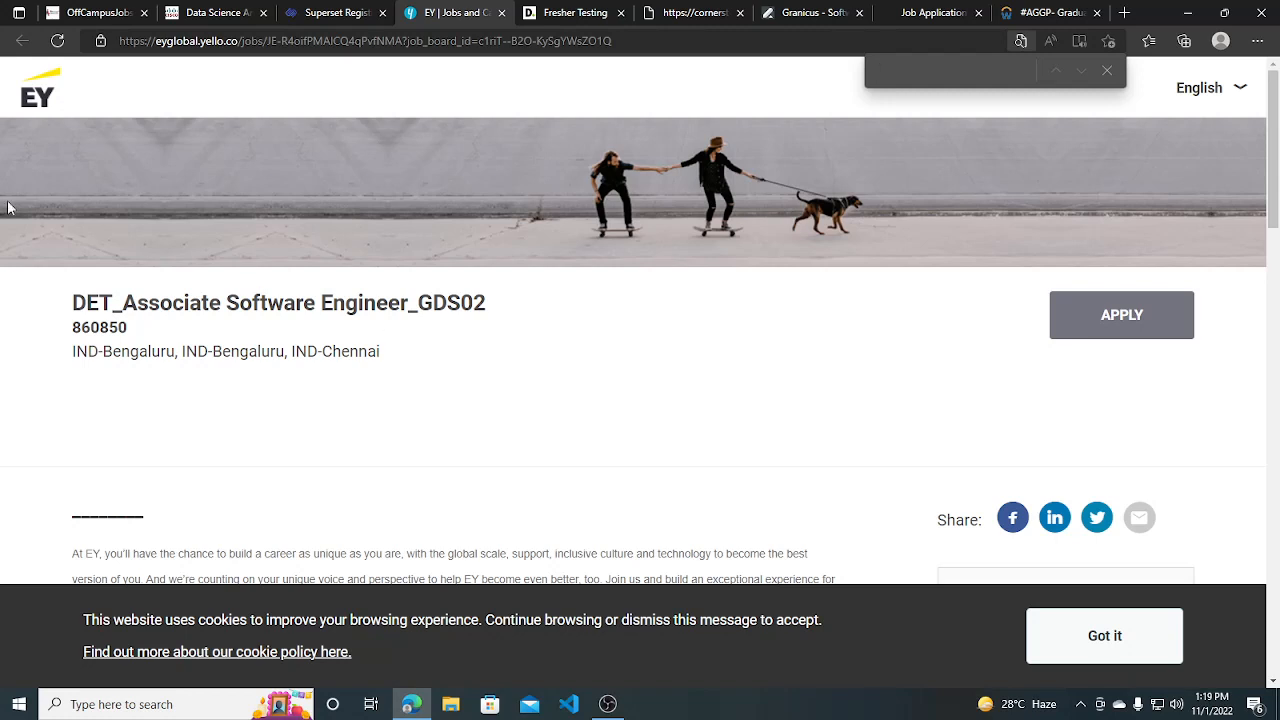
pyautogui.moveTo(42, 360)
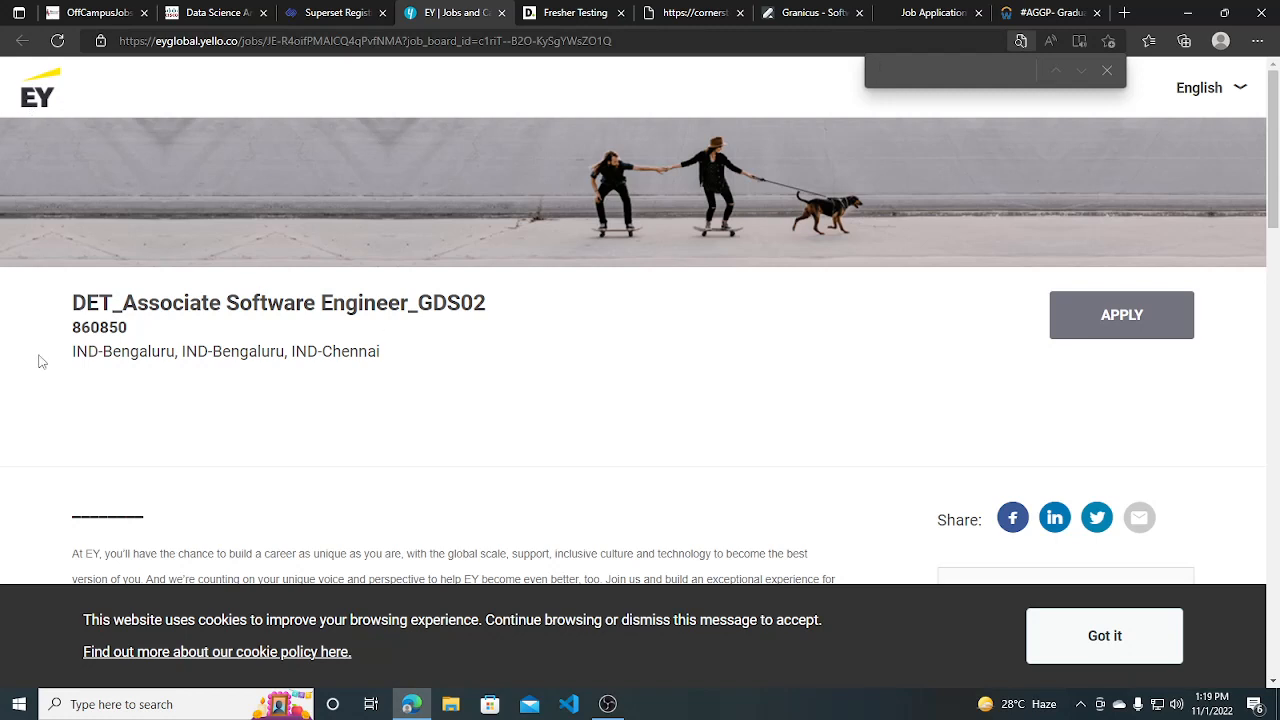
pyautogui.moveTo(392, 312)
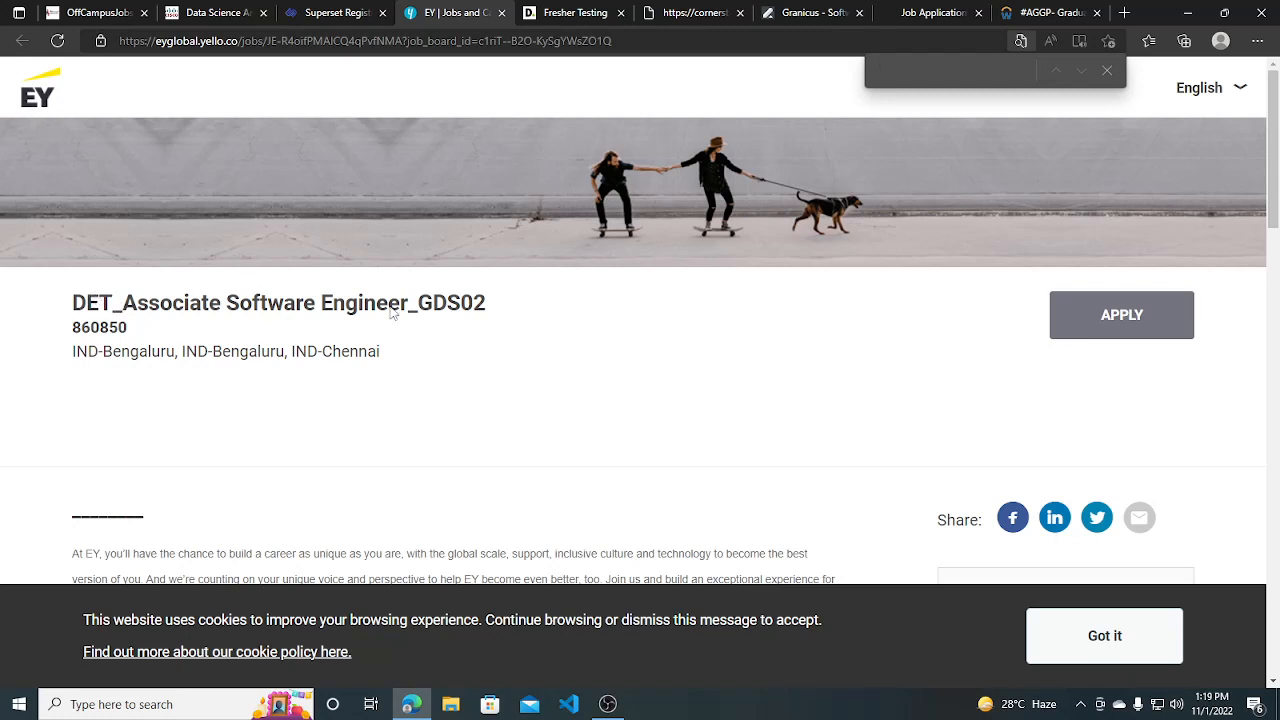
pyautogui.moveTo(88, 374)
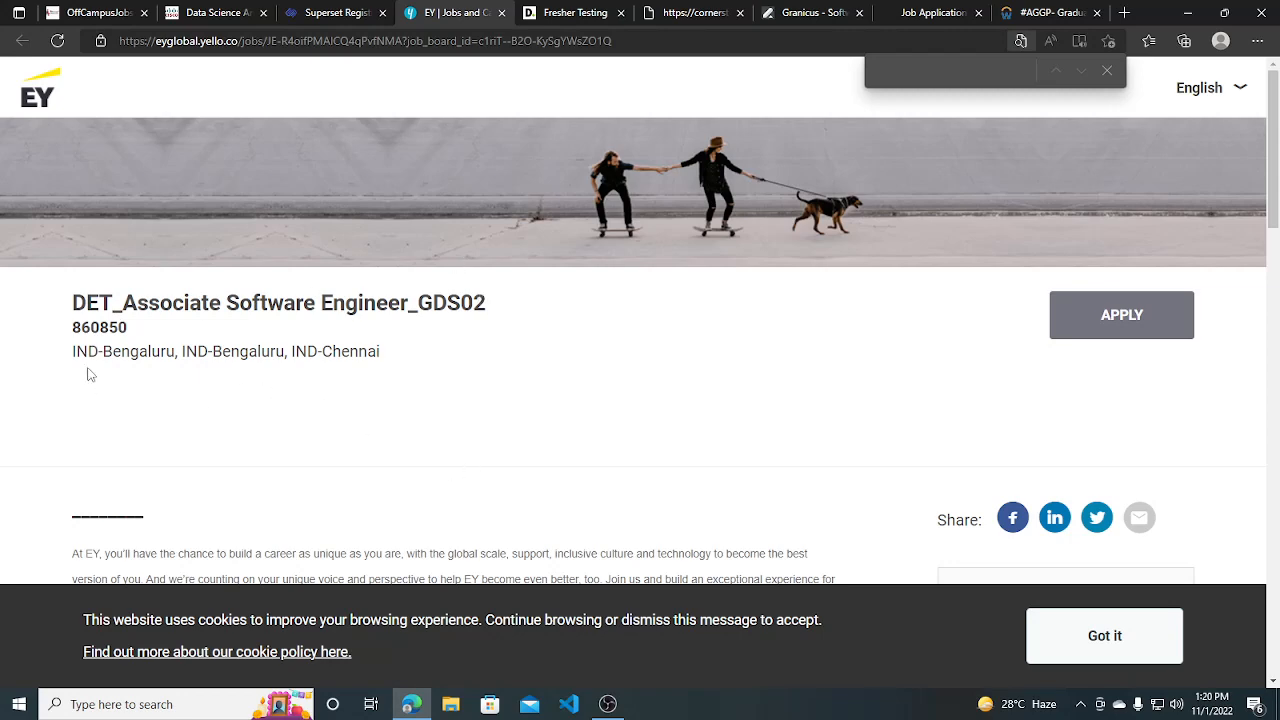
pyautogui.moveTo(316, 360)
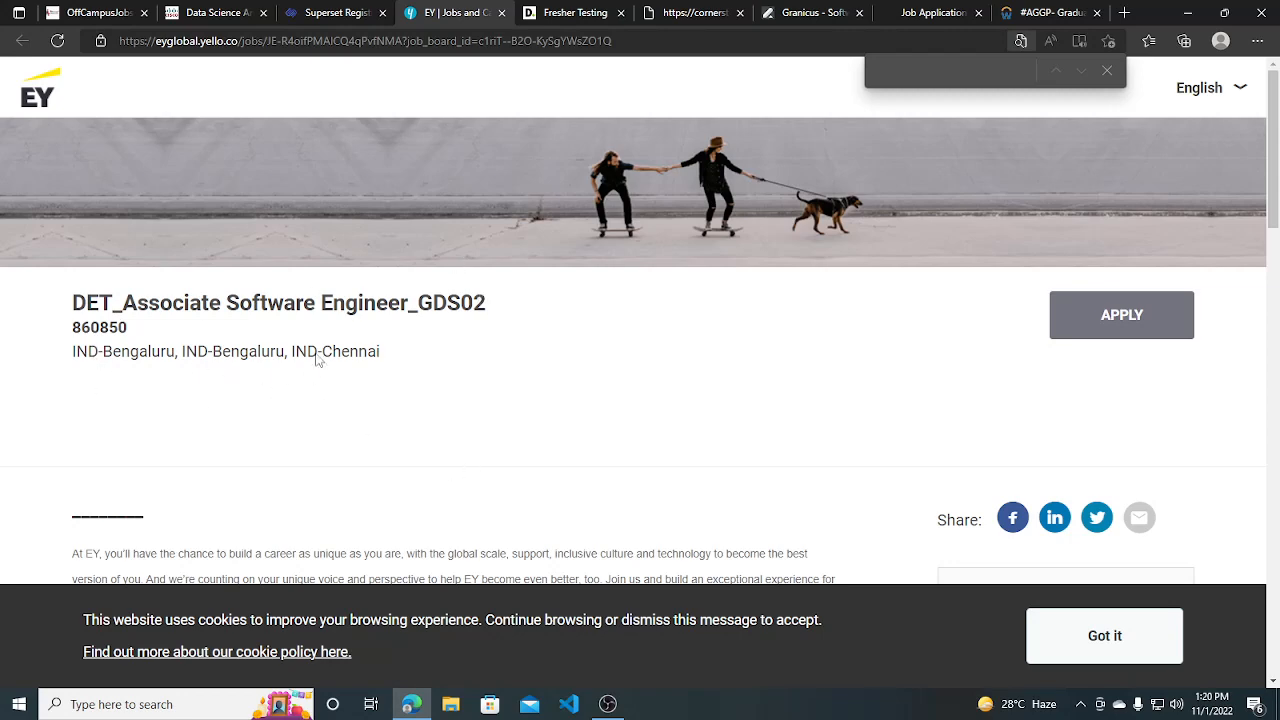
# Scroll through the EY posting's consulting, competencies, qualifications and location sections
pyautogui.scroll(-3)
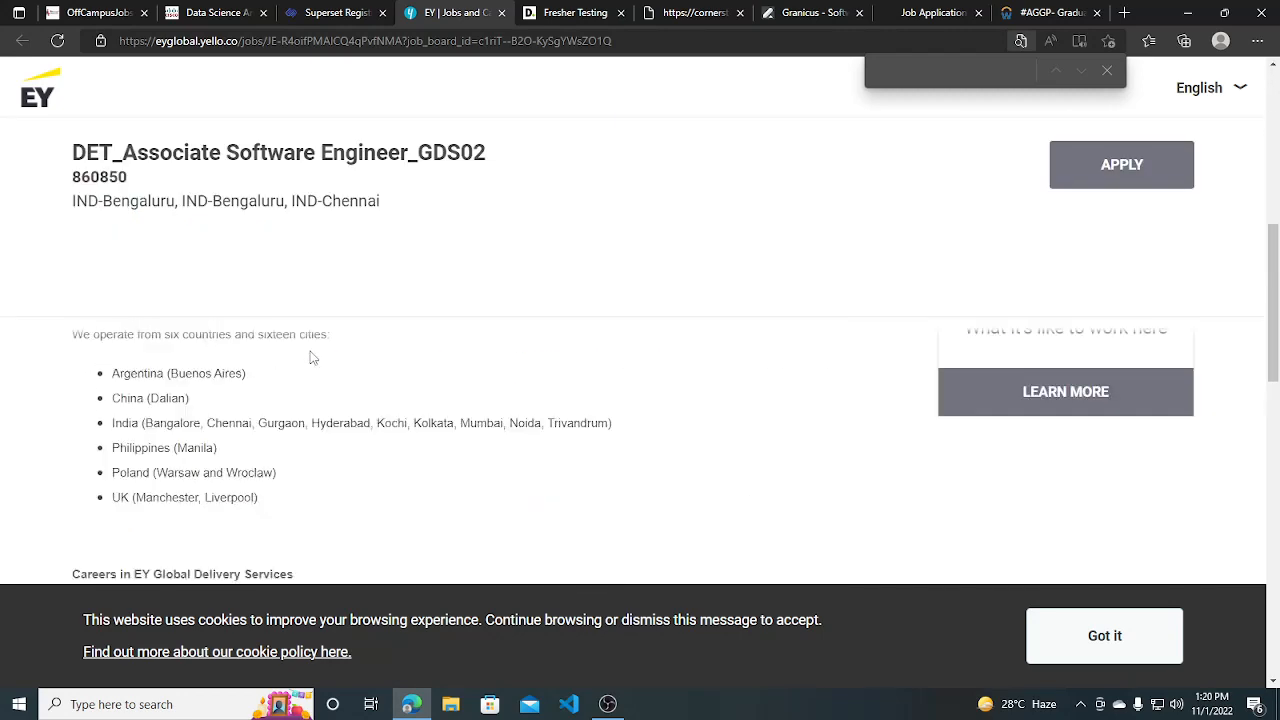
pyautogui.scroll(-3)
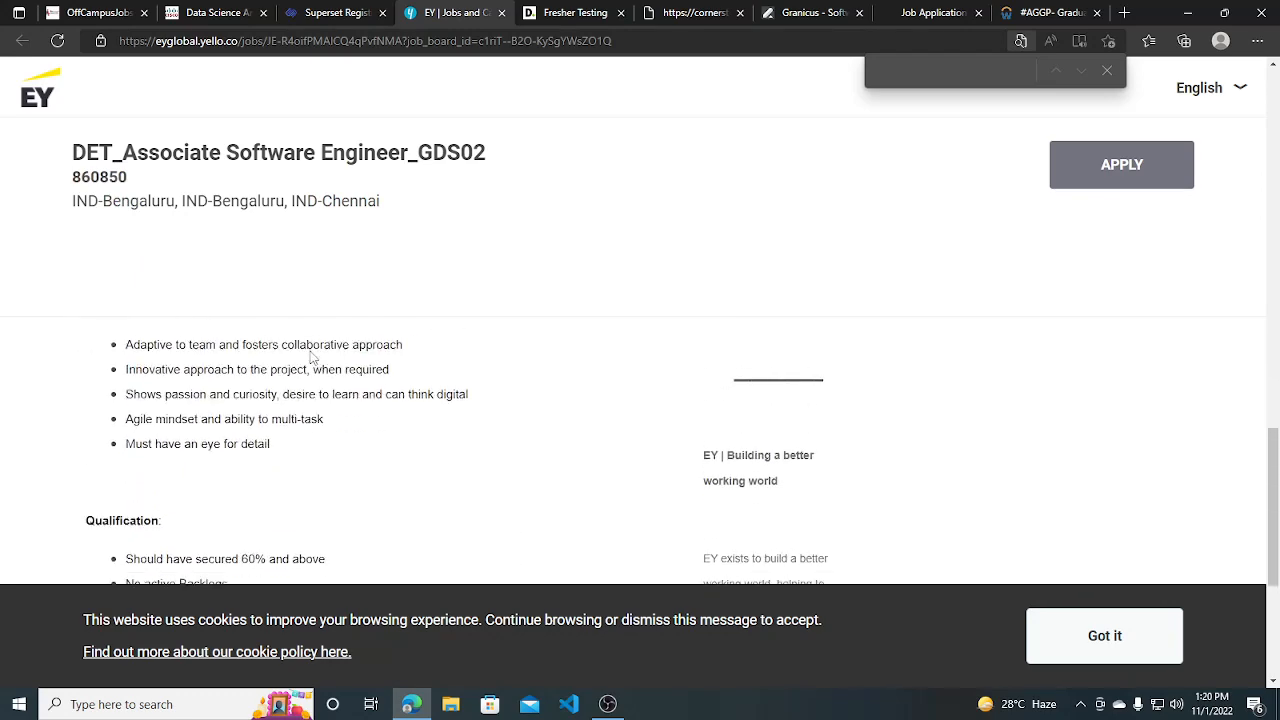
pyautogui.scroll(-3)
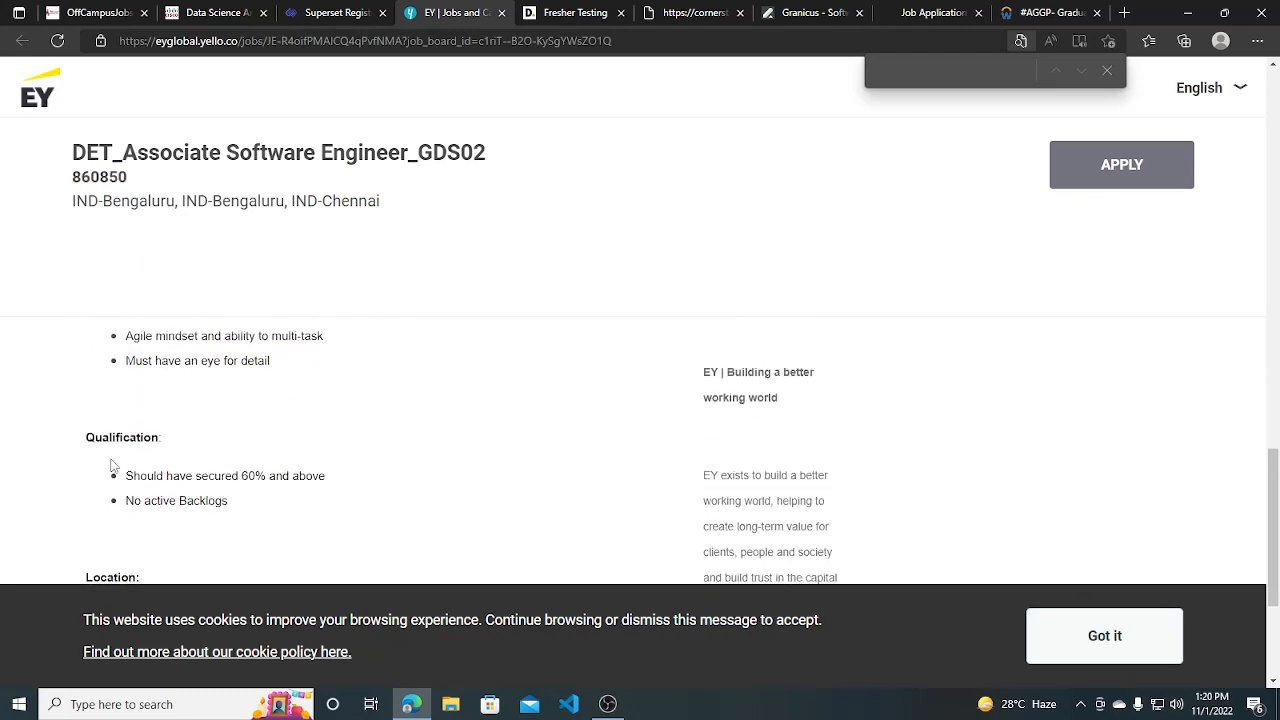
pyautogui.moveTo(334, 502)
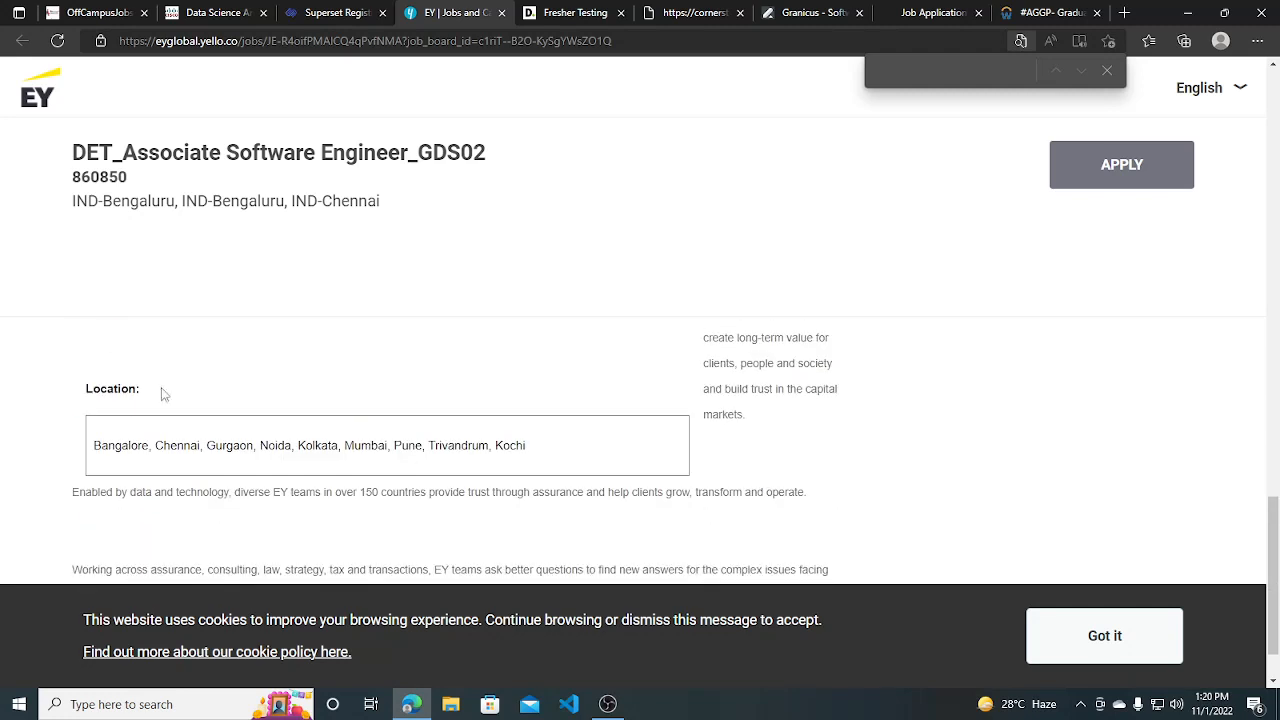
pyautogui.moveTo(266, 436)
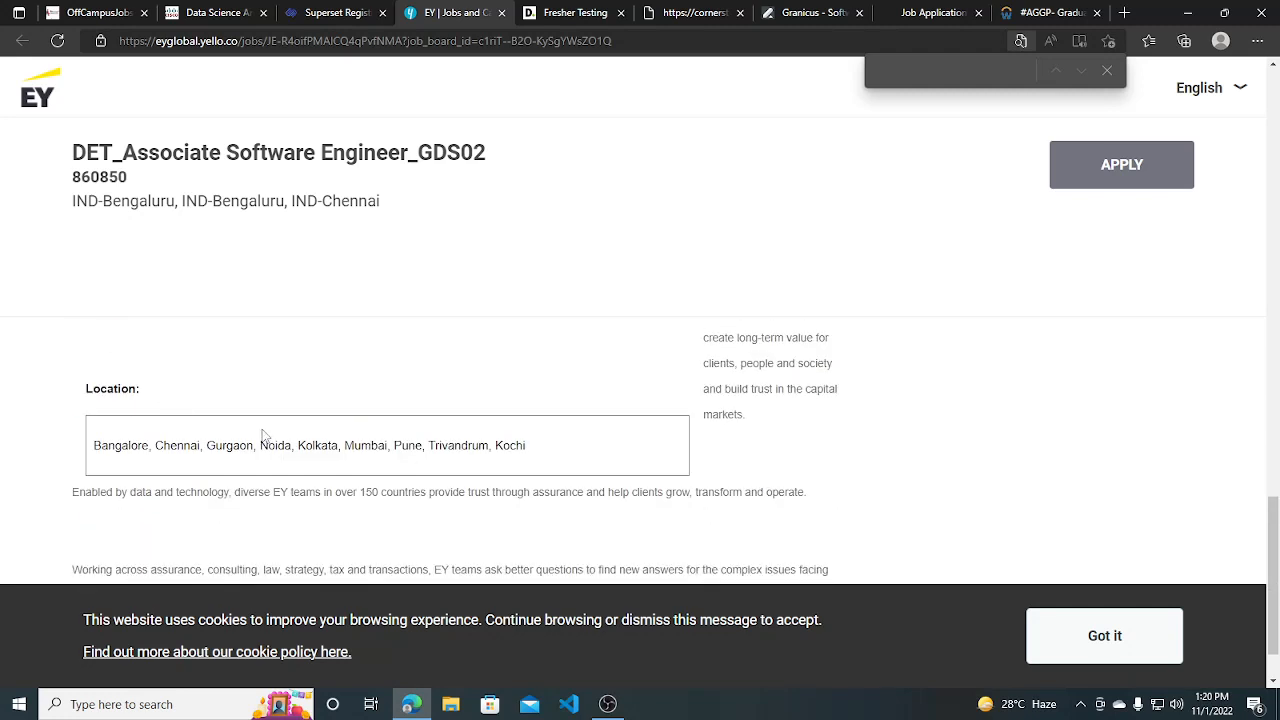
pyautogui.scroll(-3)
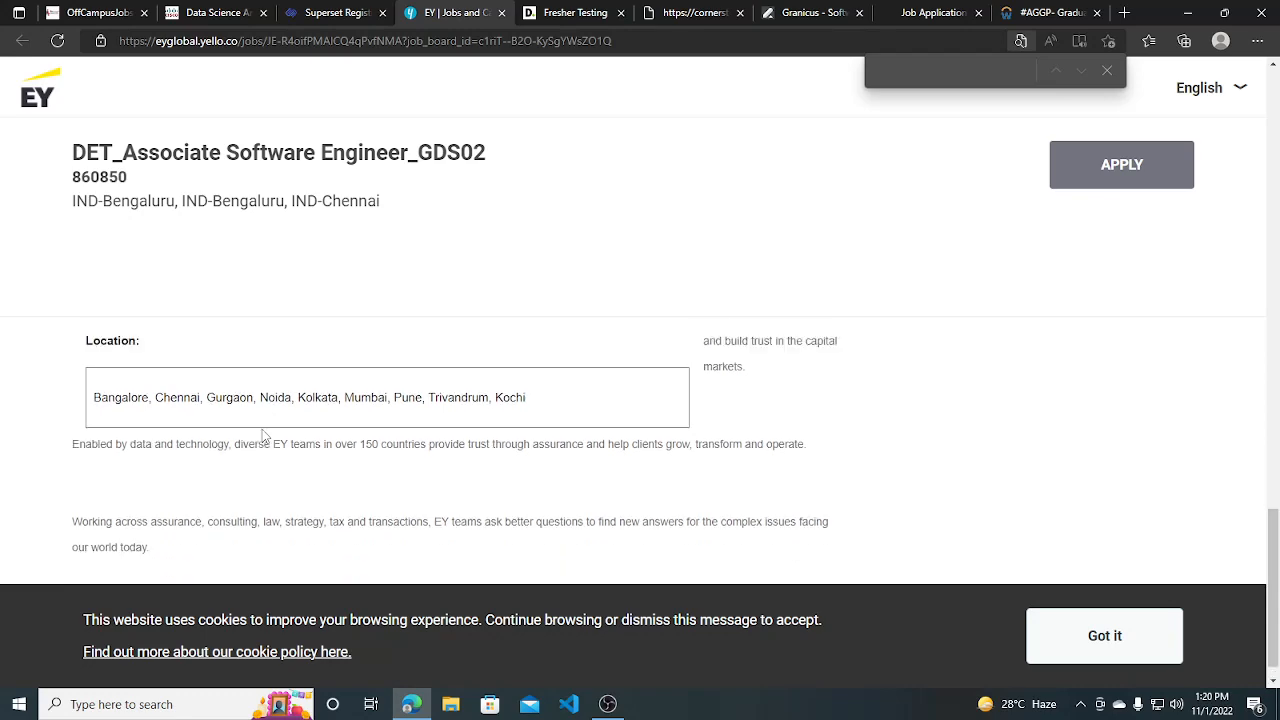
pyautogui.scroll(-3)
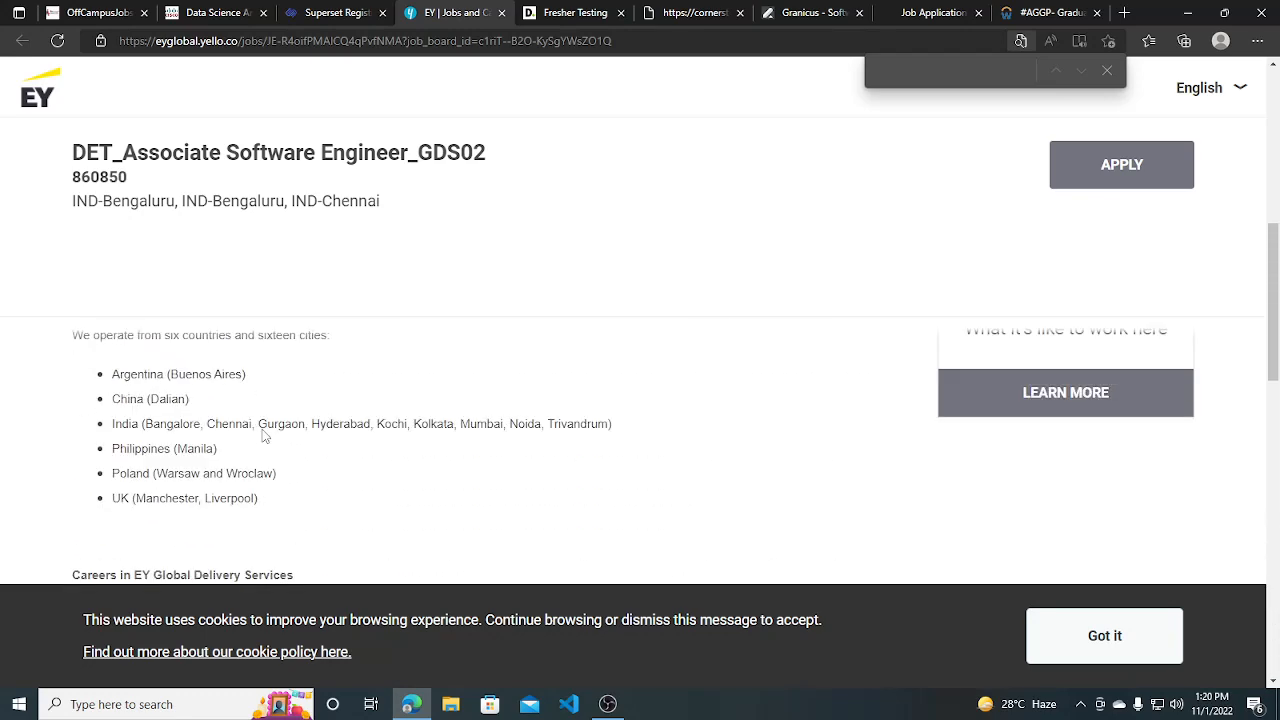
pyautogui.scroll(3)
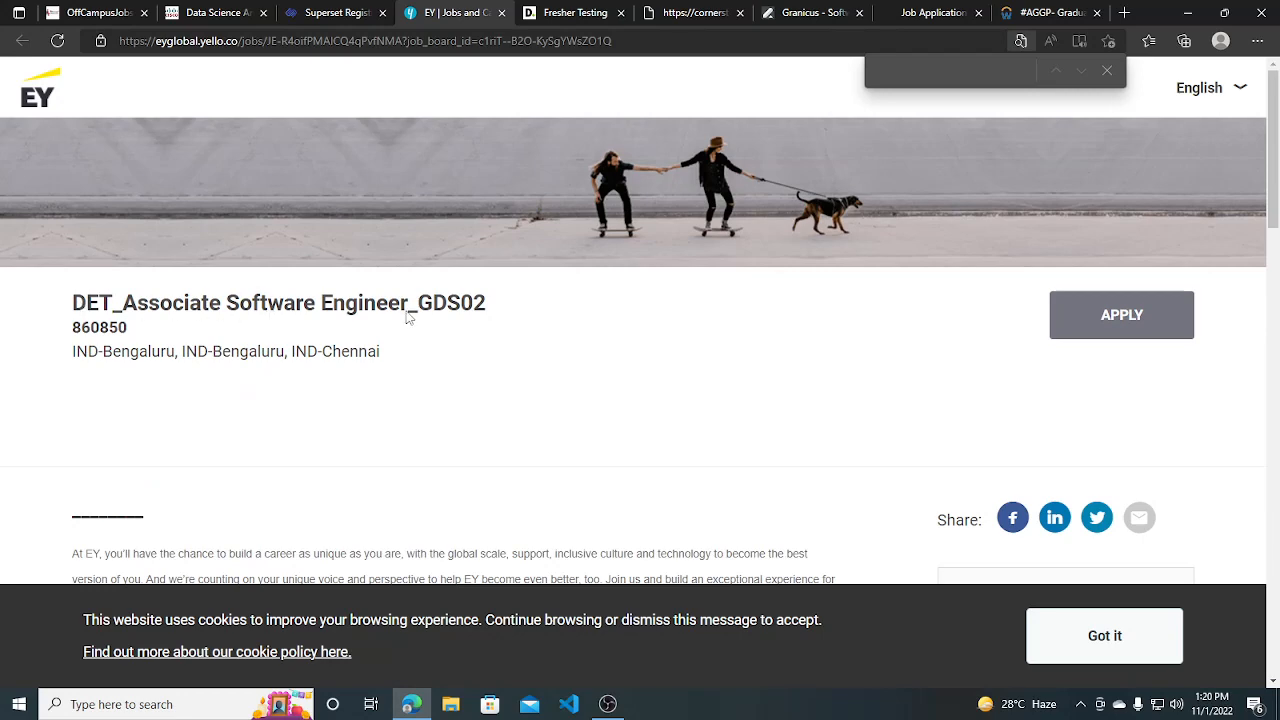
pyautogui.scroll(-3)
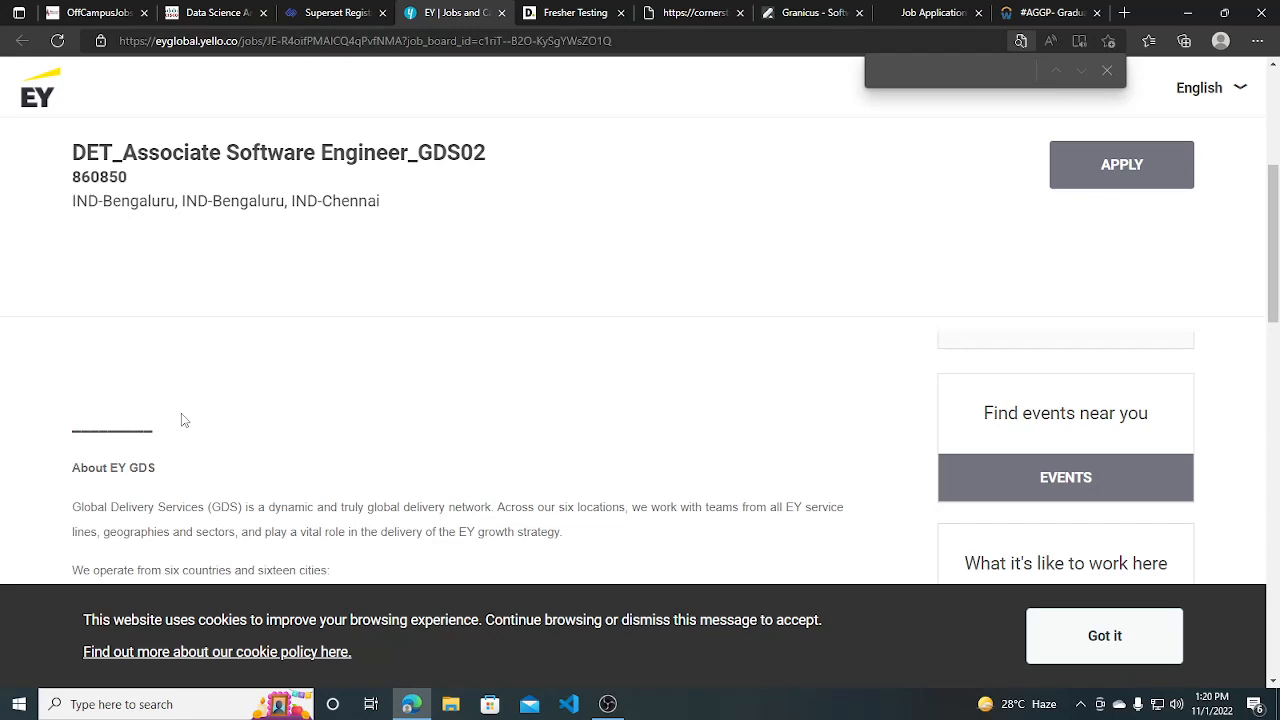
pyautogui.scroll(-3)
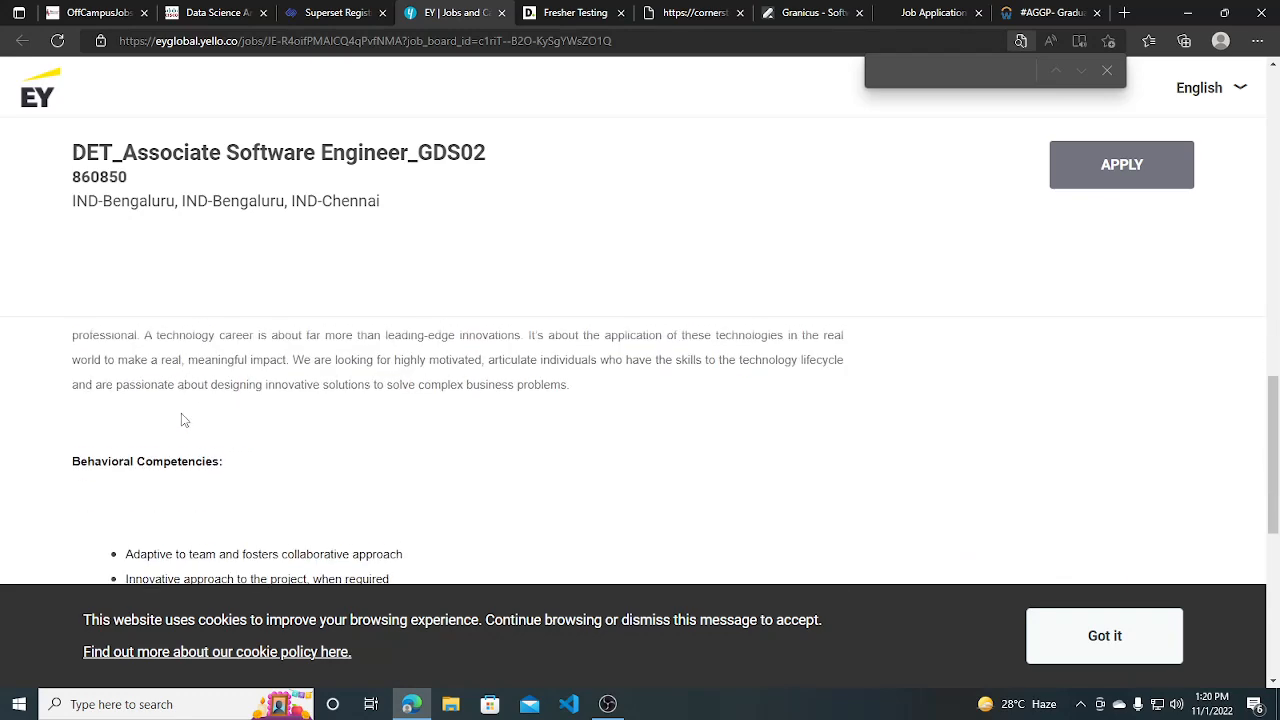
pyautogui.scroll(-3)
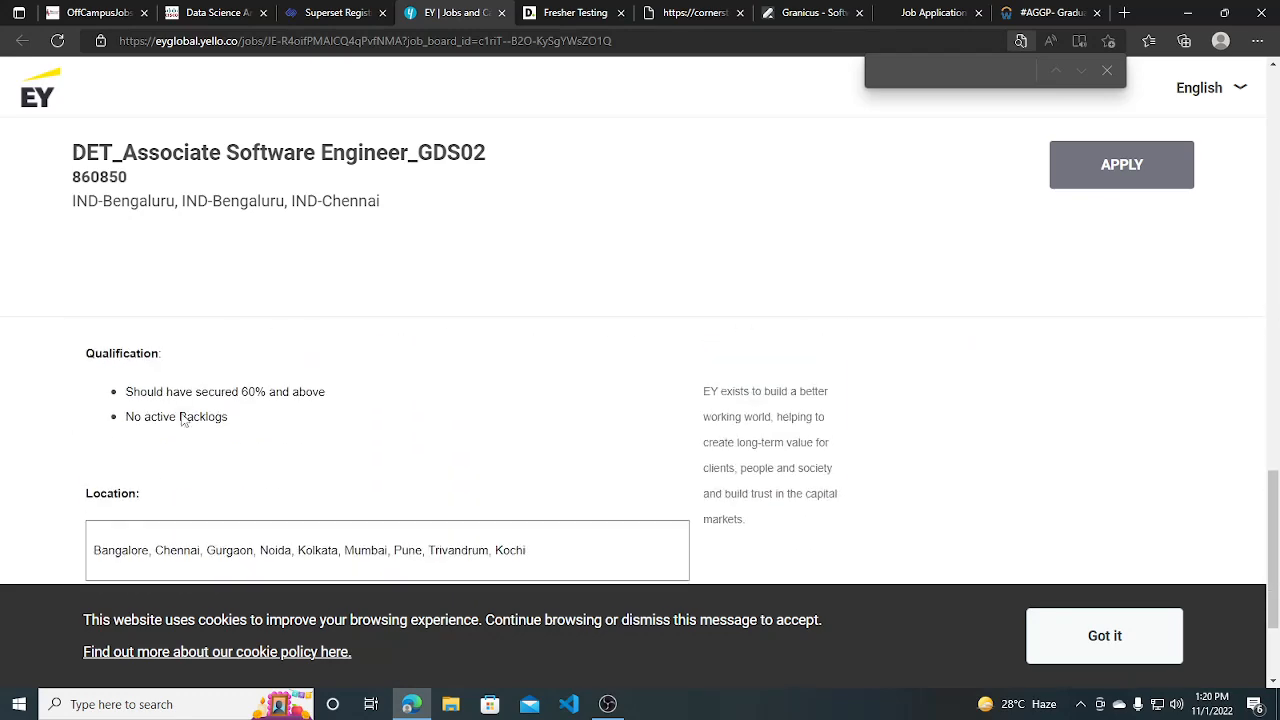
pyautogui.scroll(-3)
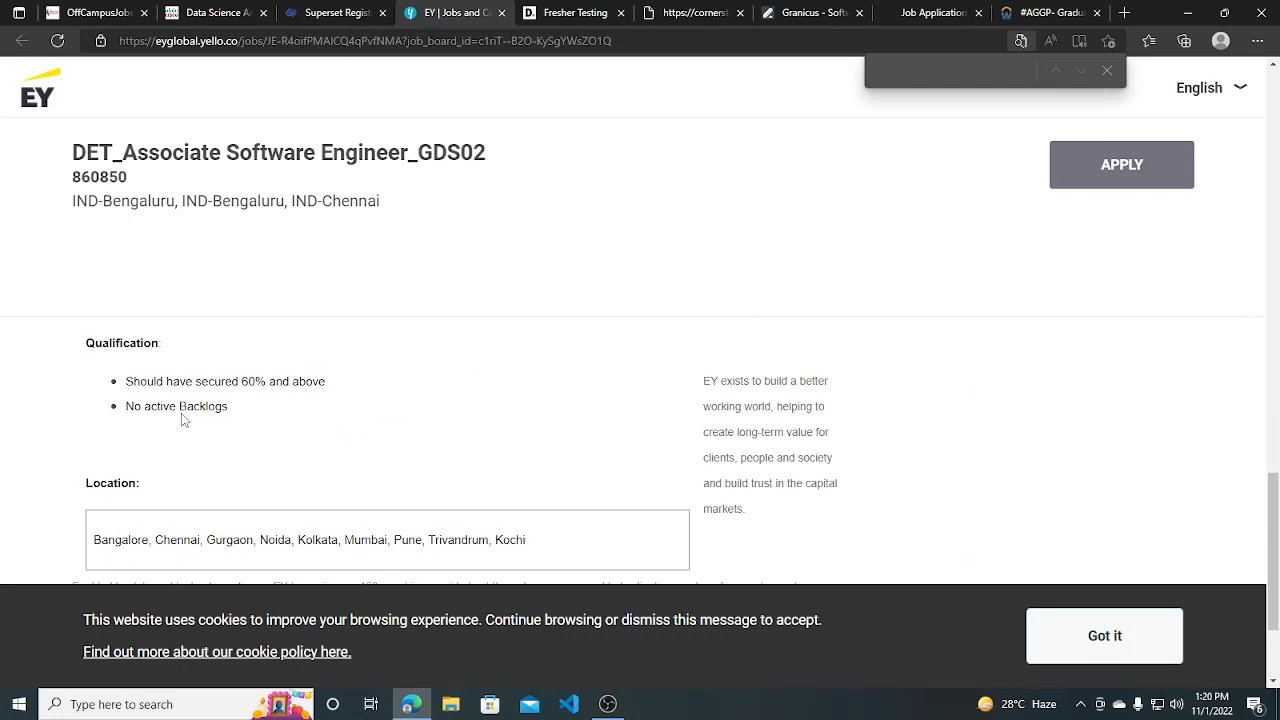
pyautogui.scroll(-3)
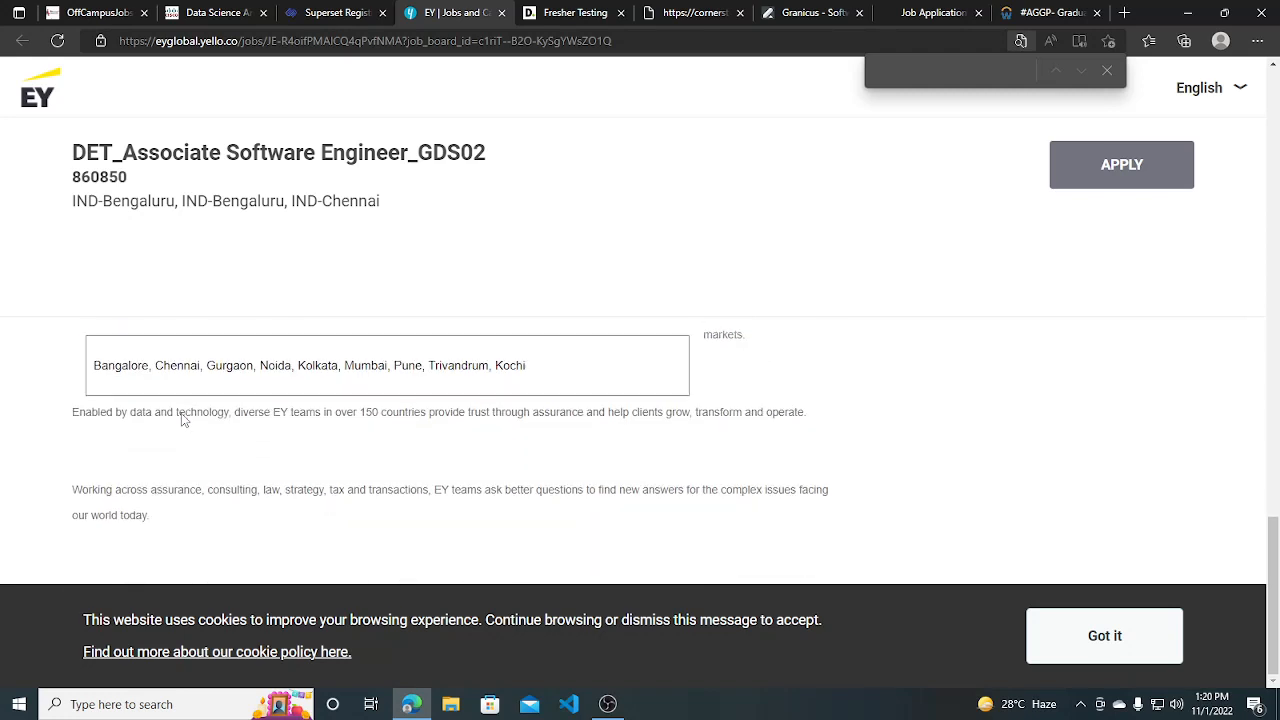
pyautogui.scroll(-3)
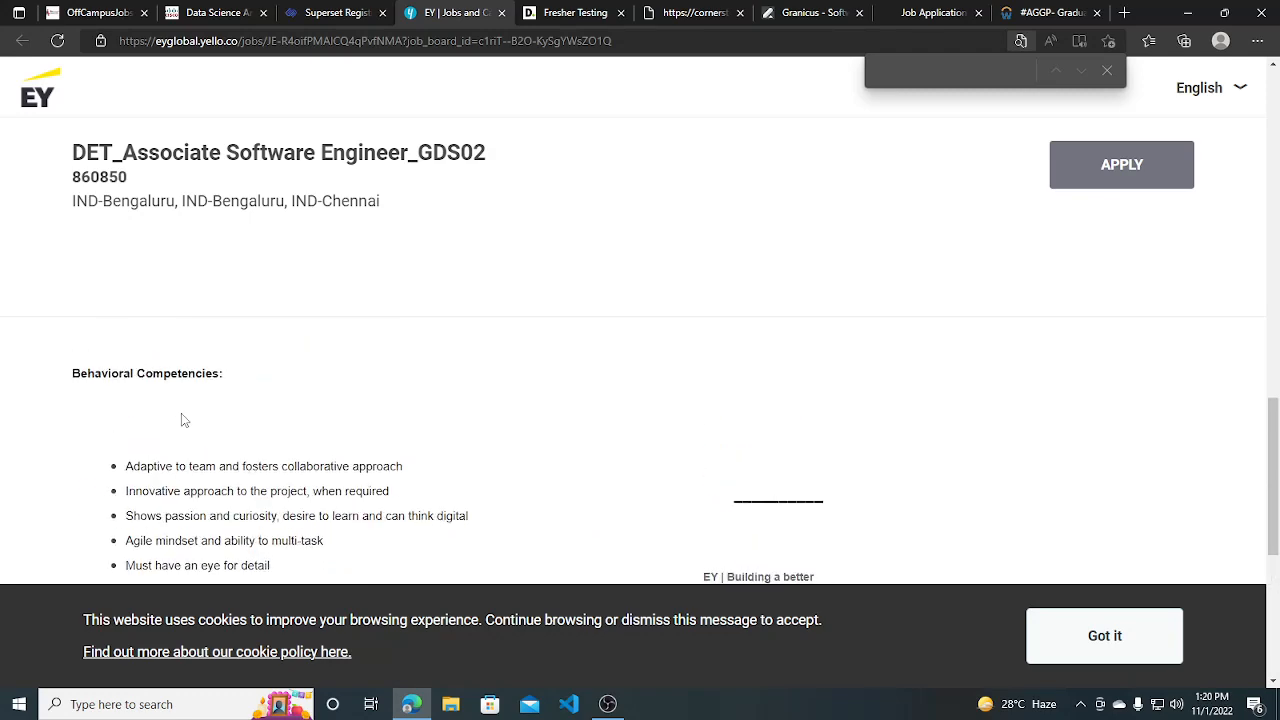
pyautogui.scroll(-3)
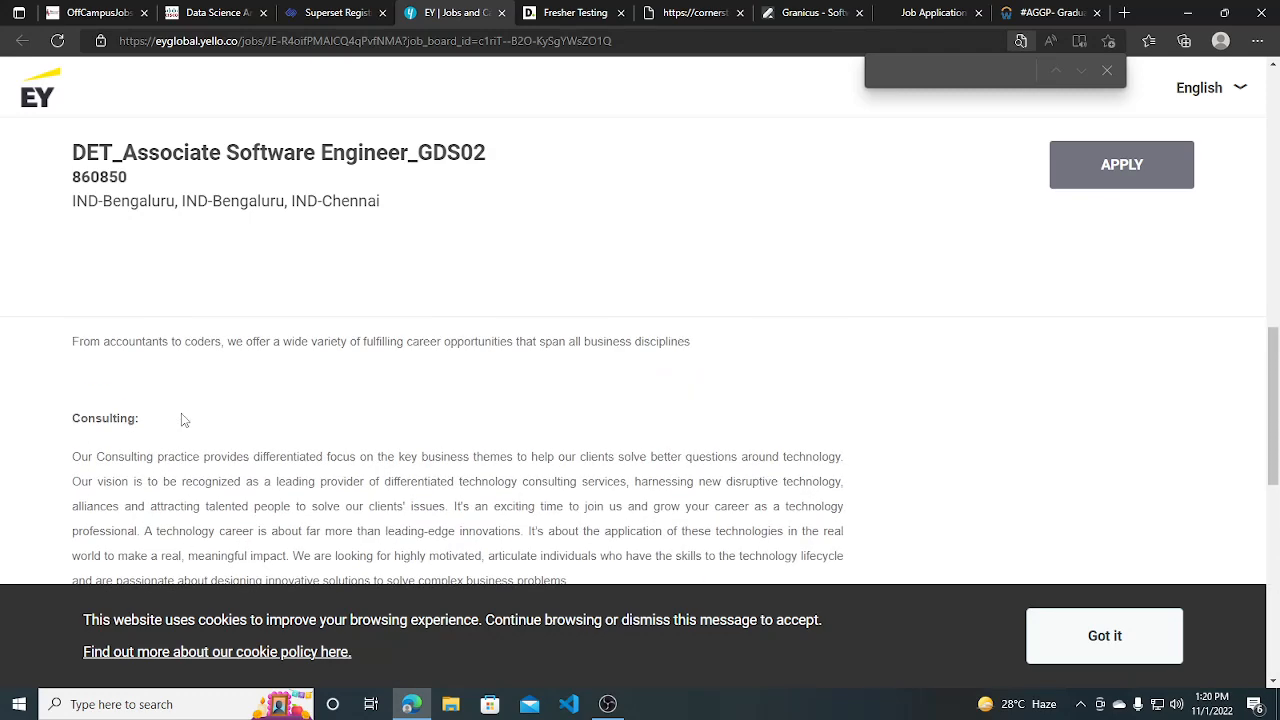
pyautogui.scroll(-3)
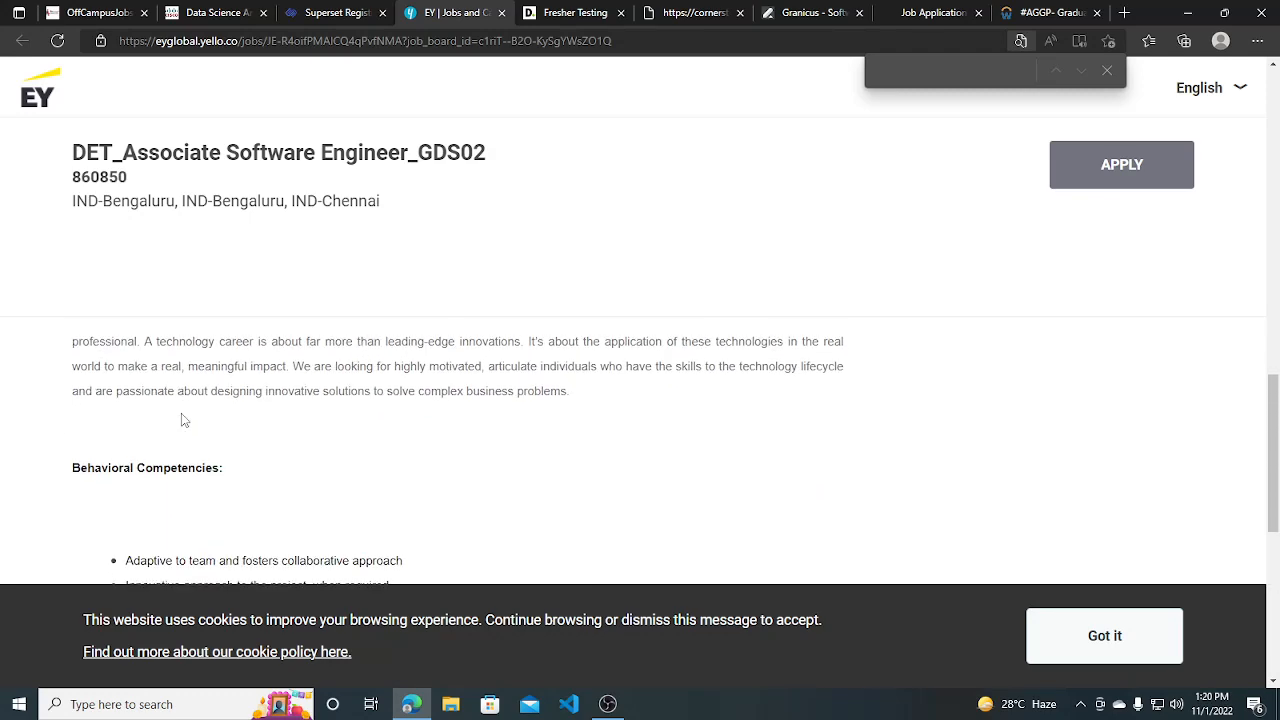
pyautogui.scroll(-3)
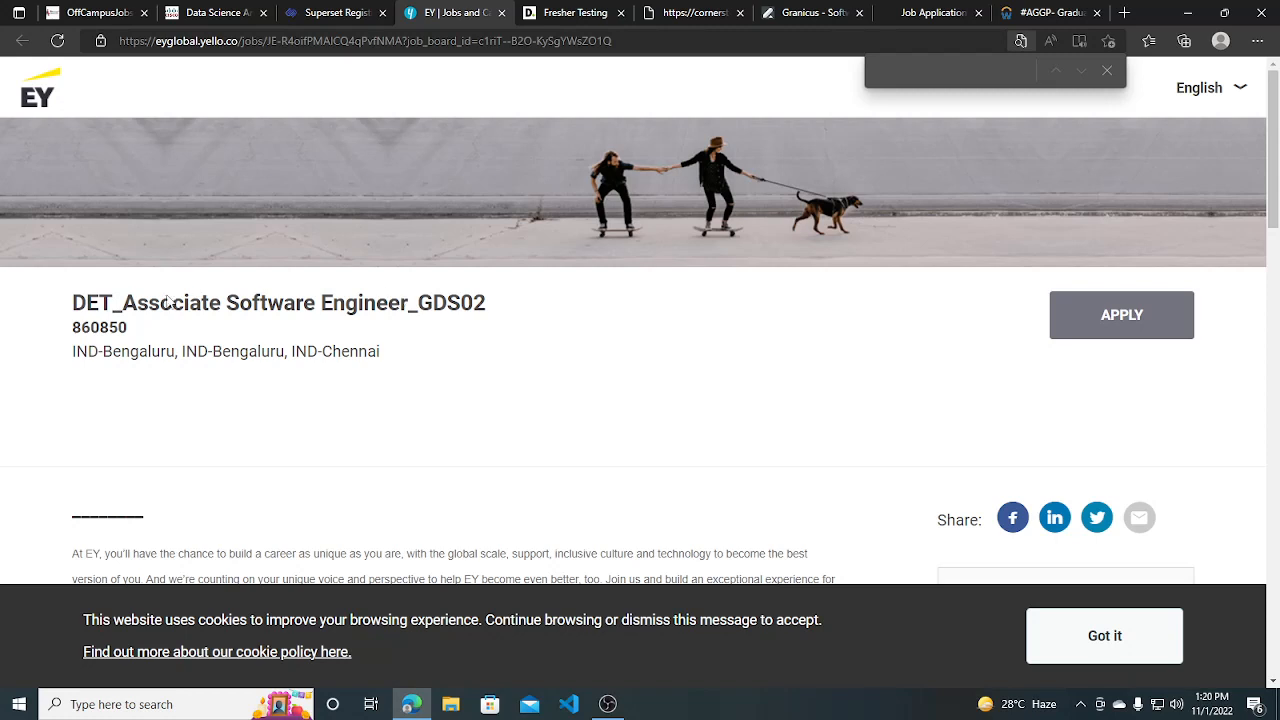
pyautogui.moveTo(28, 312)
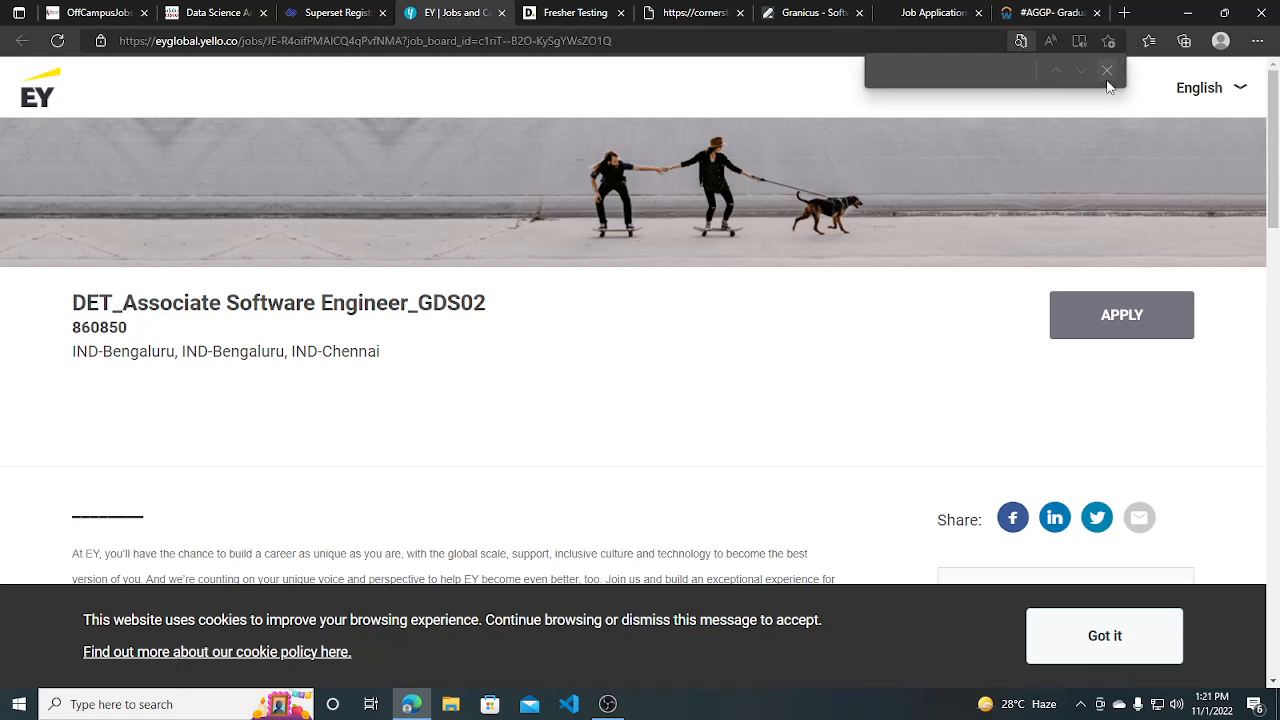
# Switch to the Deloitte Fresher Testing posting and highlight Analyst and the Automation QA Engineer line
pyautogui.click(1108, 72)
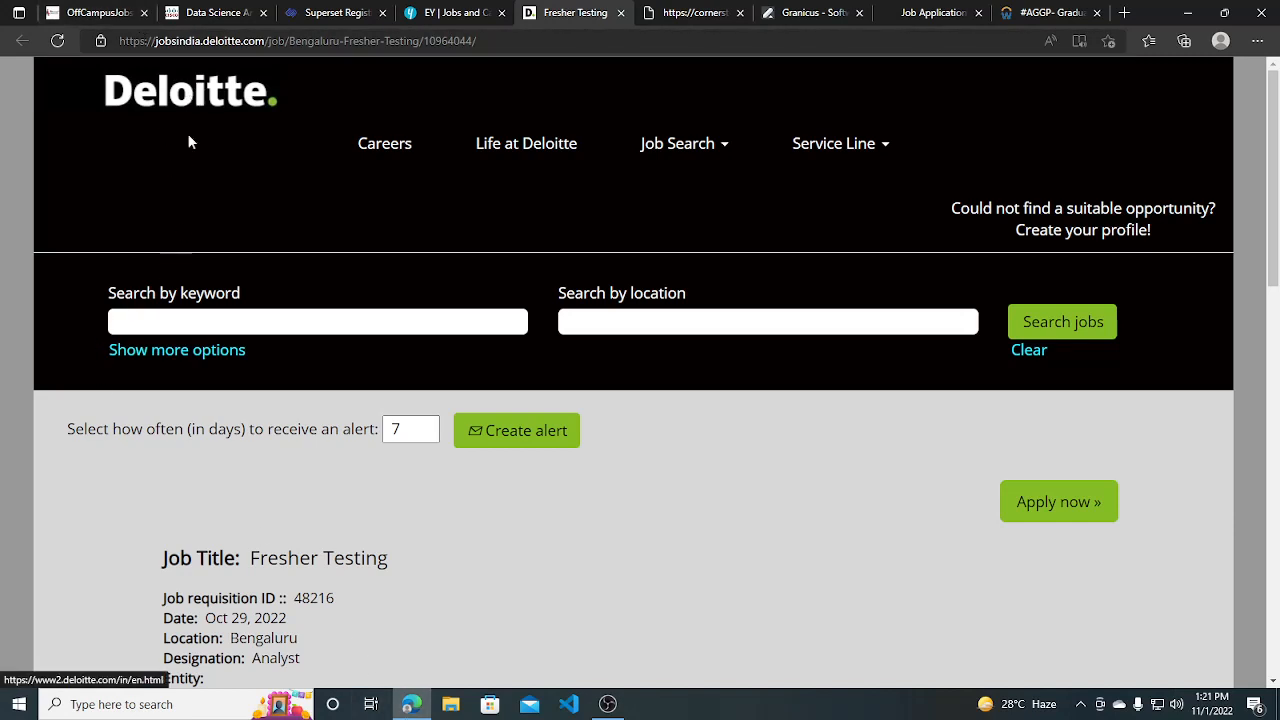
pyautogui.moveTo(172, 472)
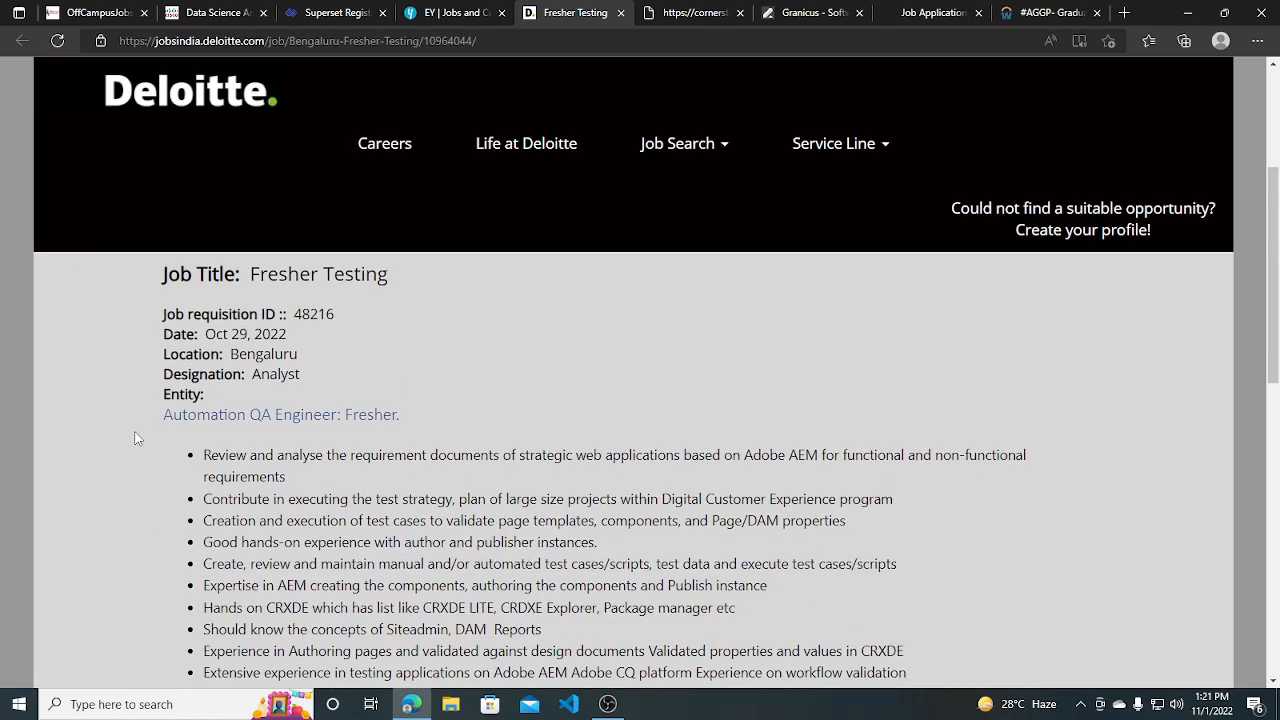
pyautogui.doubleClick(264, 354)
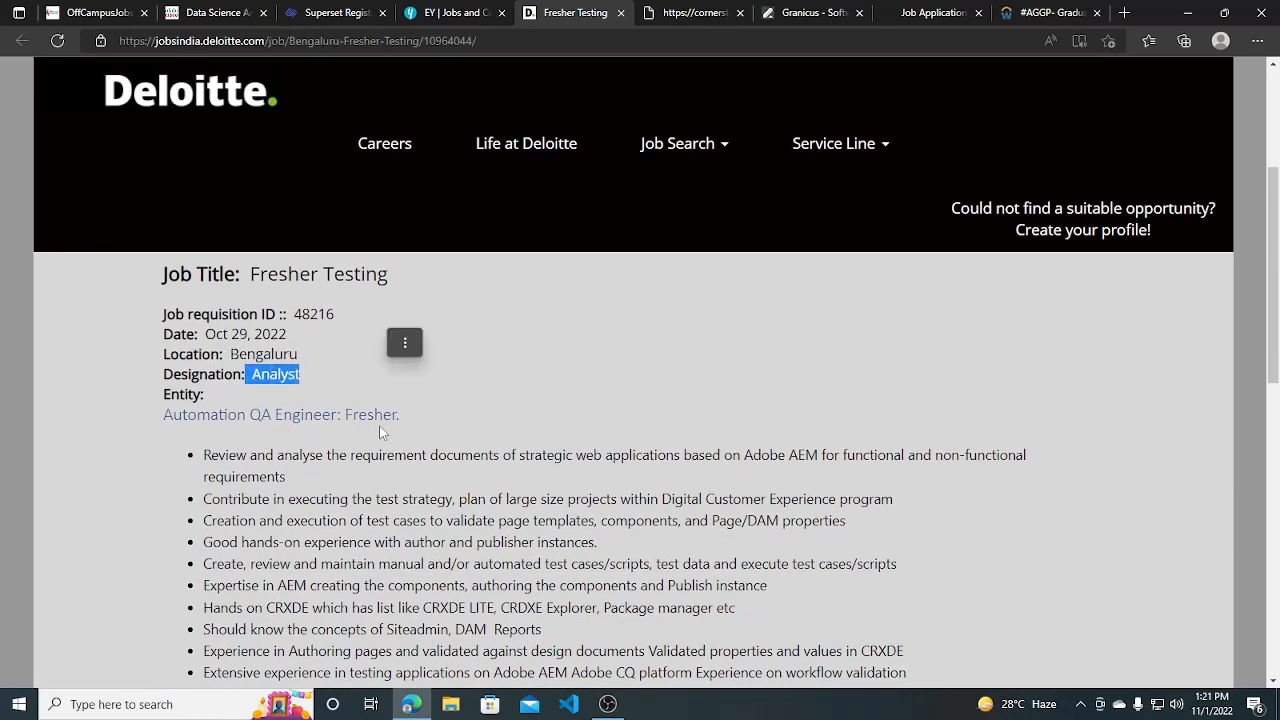
pyautogui.doubleClick(180, 414)
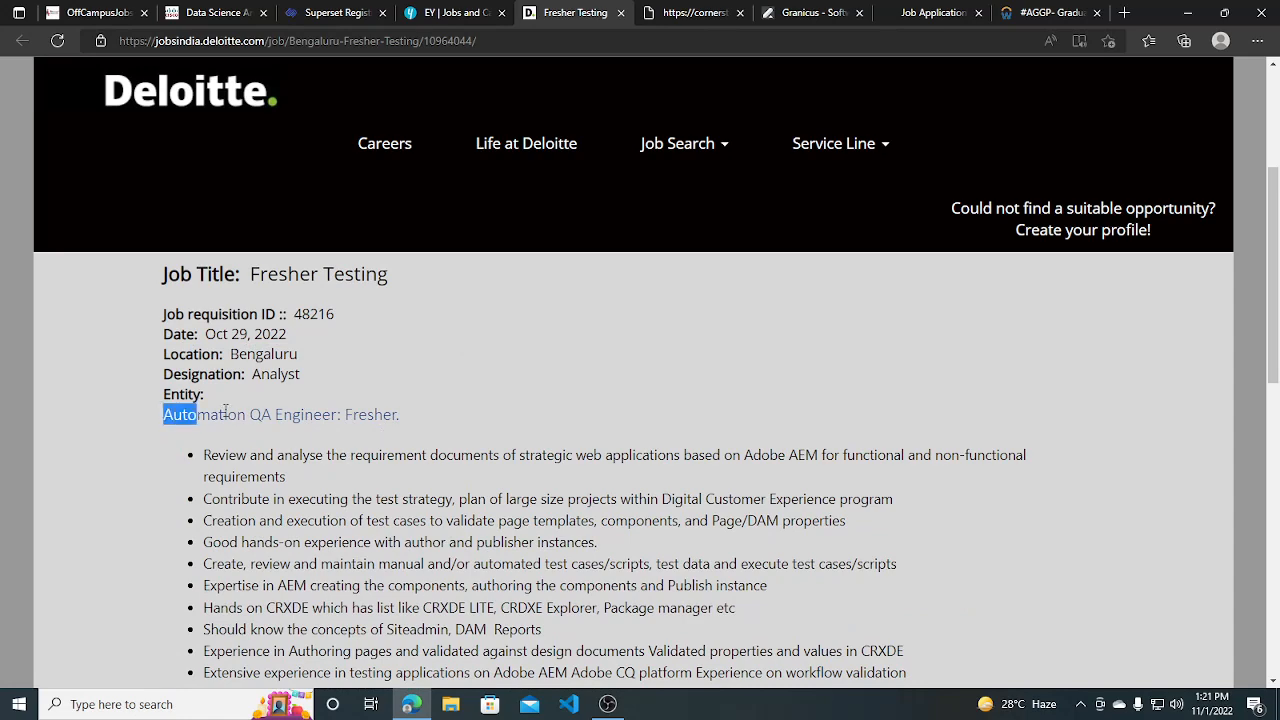
# Read the Fresher Testing responsibilities and requirements down to the Apply now button
pyautogui.scroll(-3)
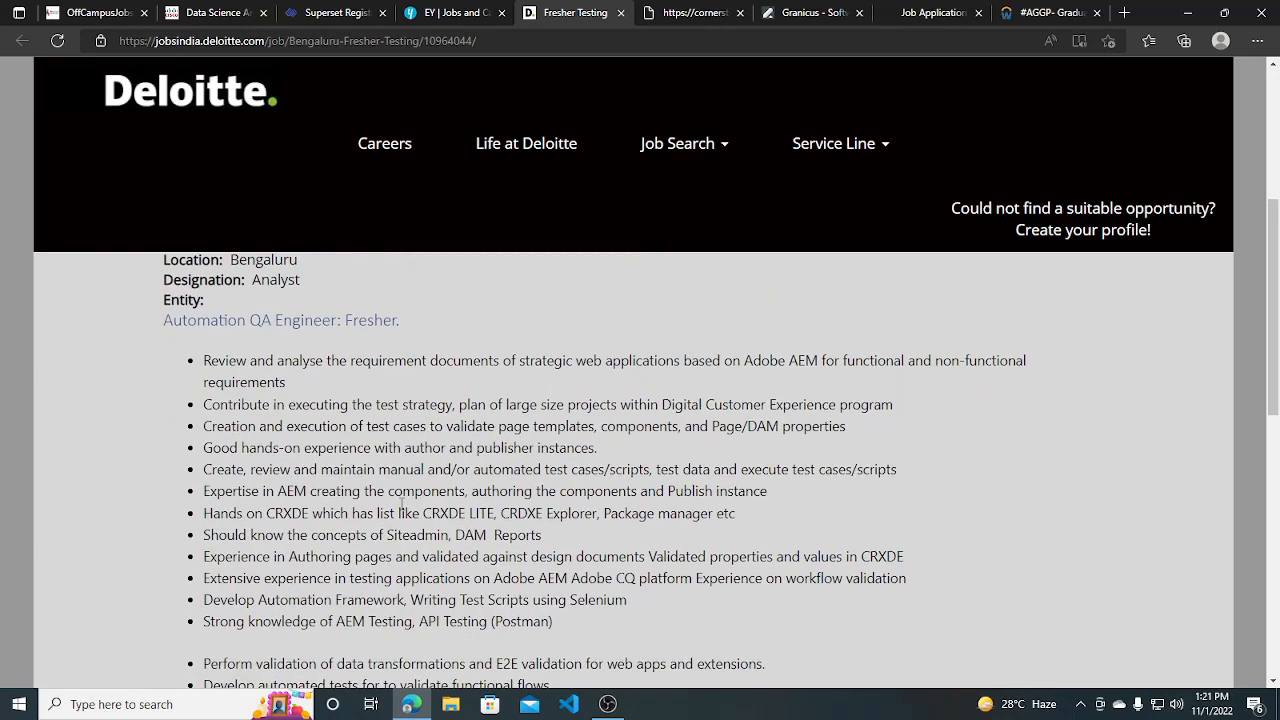
pyautogui.scroll(-3)
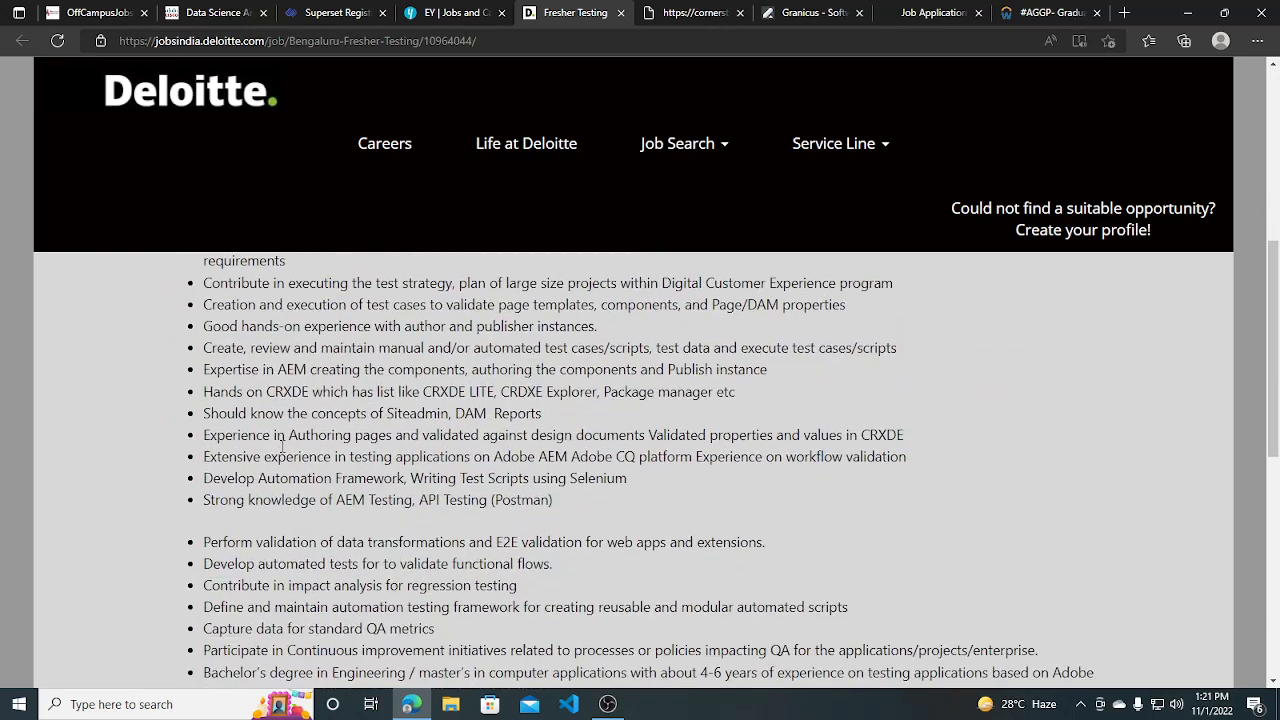
pyautogui.scroll(-3)
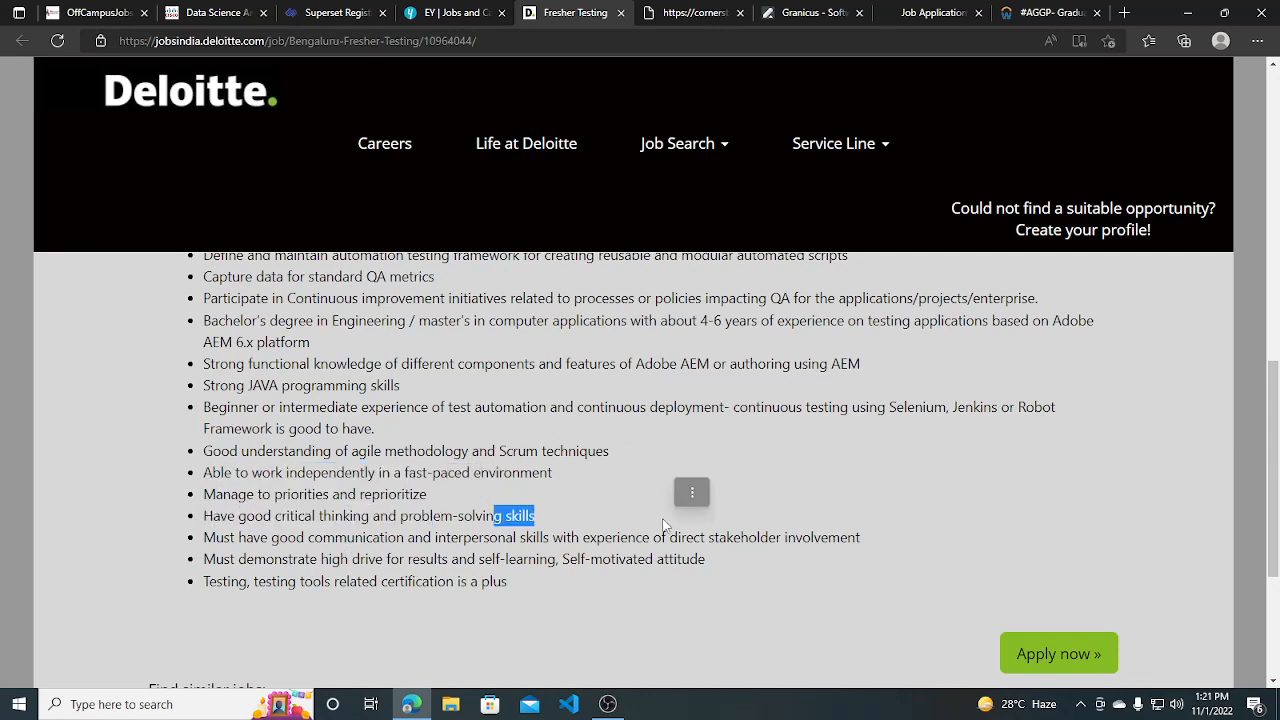
pyautogui.scroll(-3)
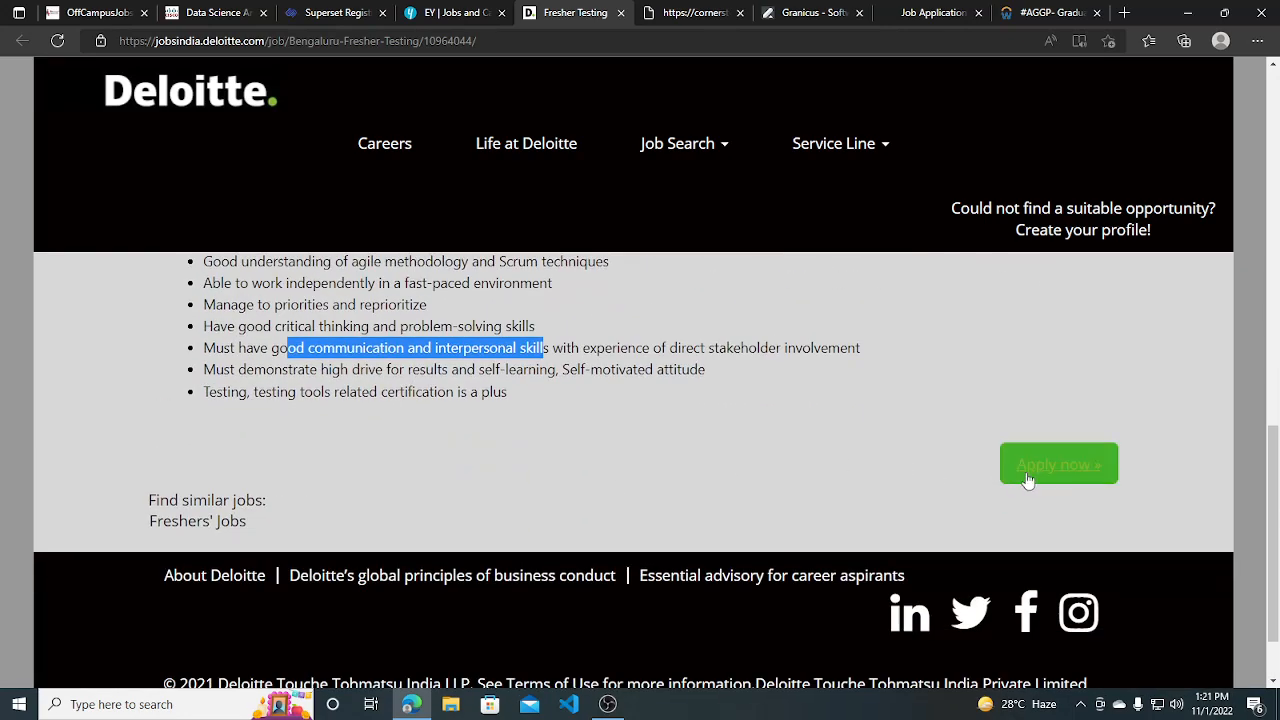
# Apply for the Fresher Testing job, reaching the SuccessFactors sign-in page
pyautogui.click(1058, 464)
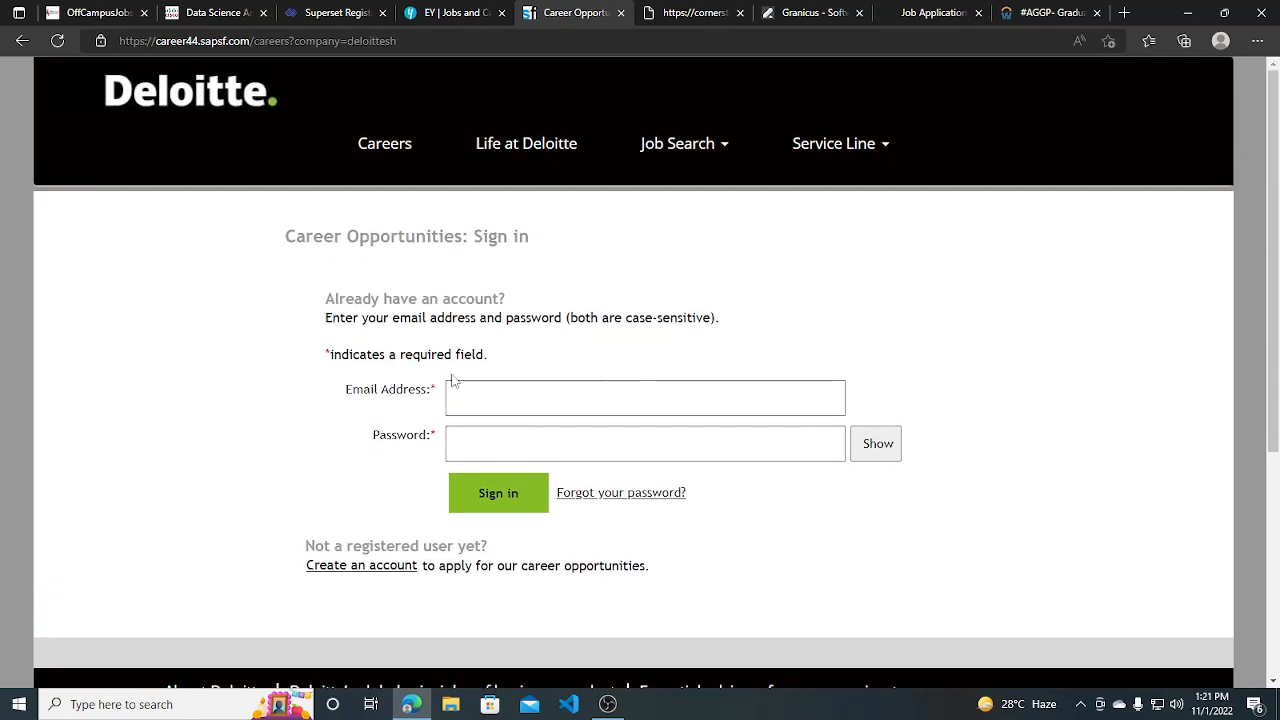
pyautogui.moveTo(308, 532)
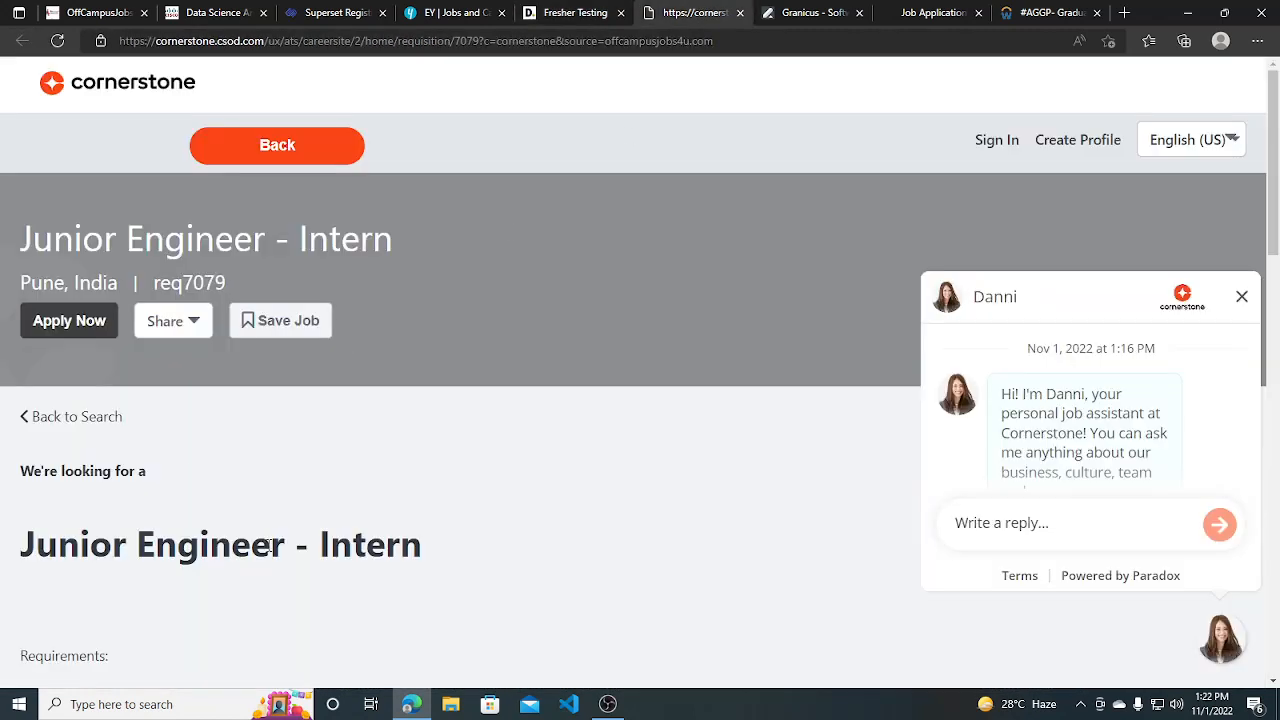
pyautogui.moveTo(228, 468)
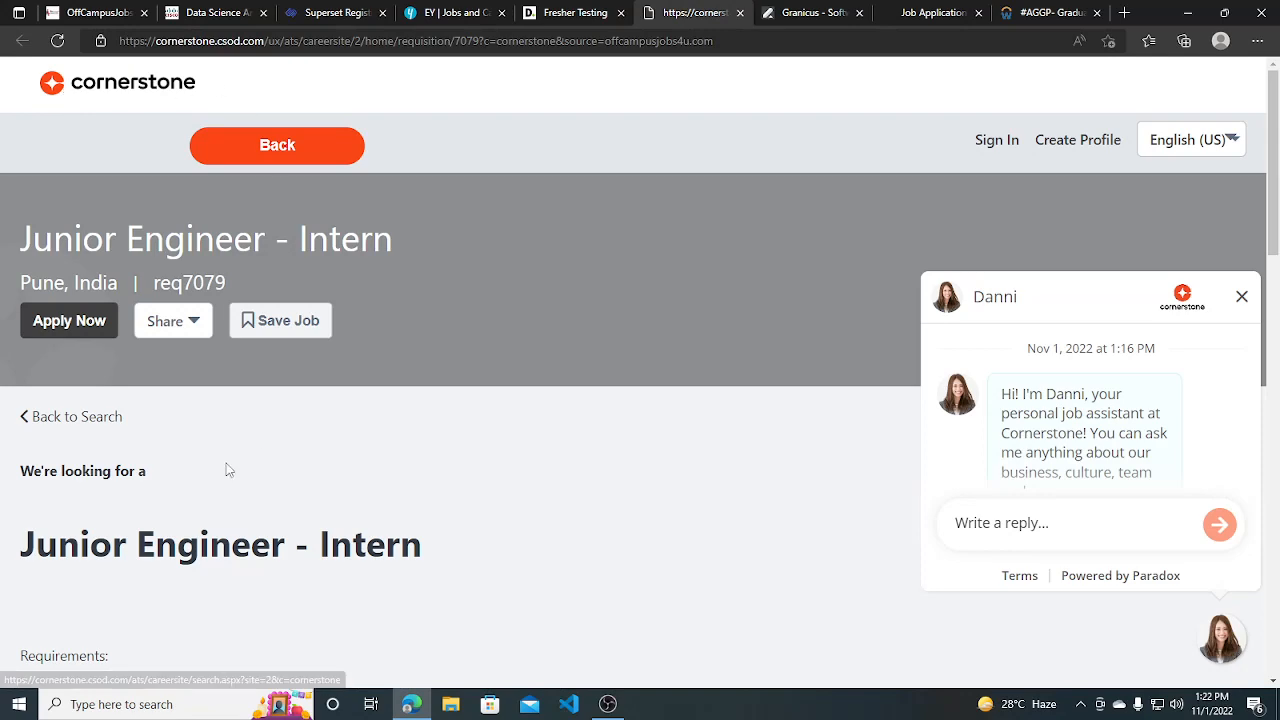
# Highlight the first requirement, Good Programming & logical skills, then clear the highlight
pyautogui.scroll(-3)
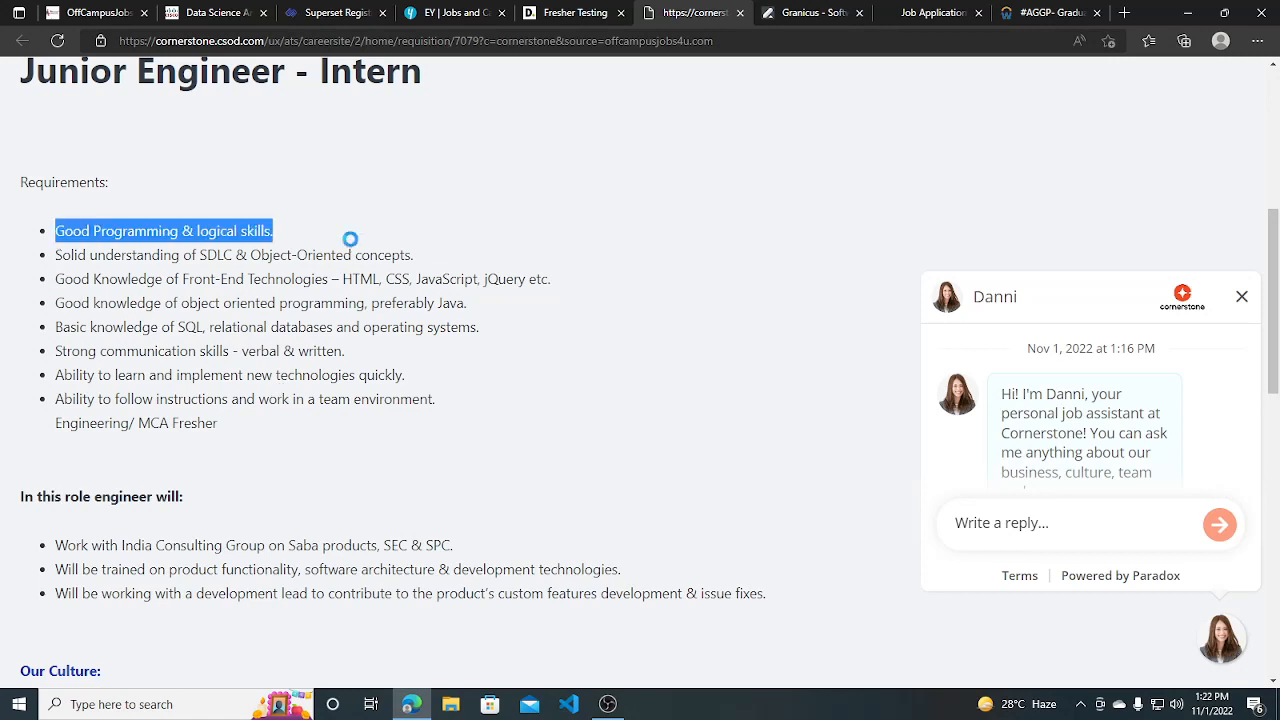
pyautogui.moveTo(56, 230); pyautogui.dragTo(270, 254)
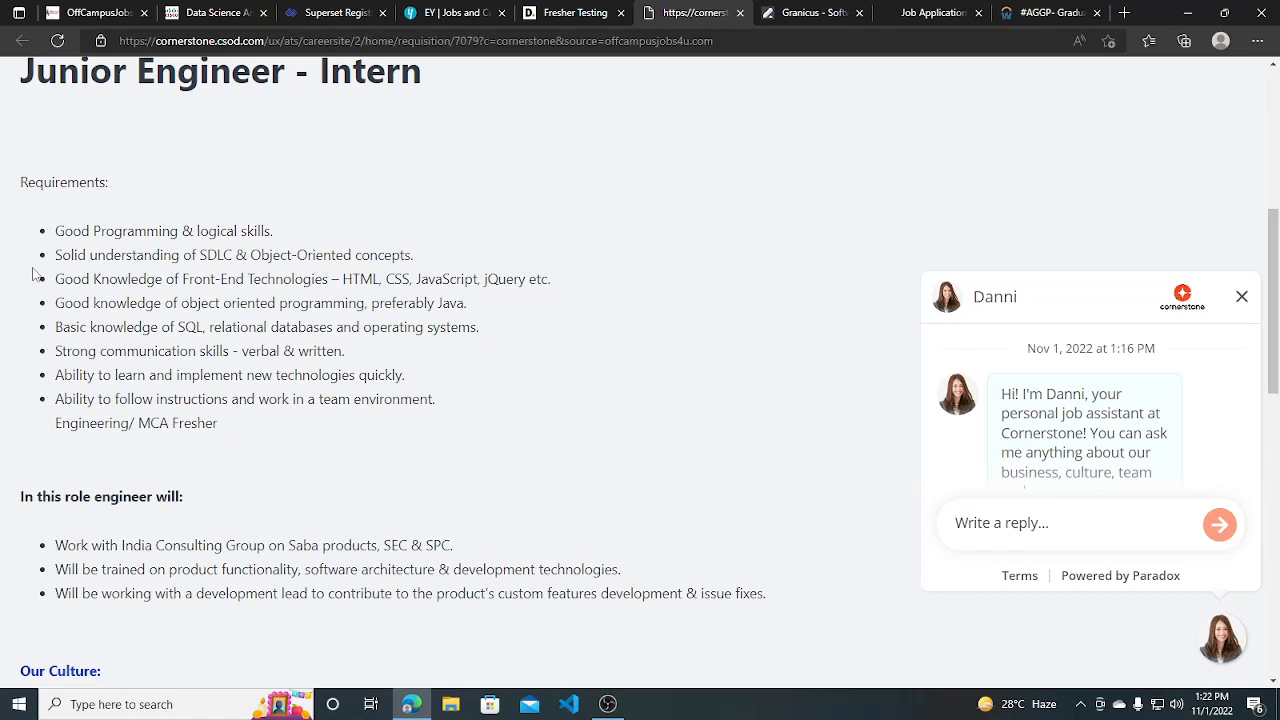
pyautogui.moveTo(96, 304); pyautogui.dragTo(278, 304)
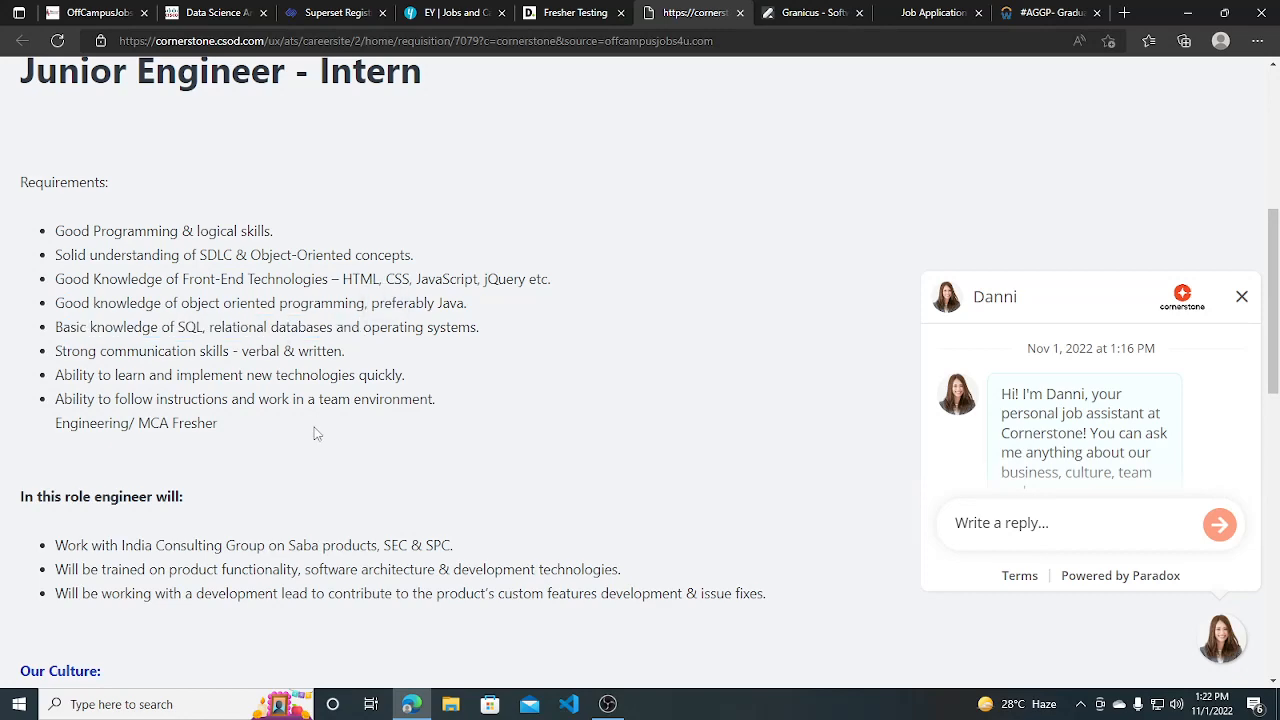
pyautogui.moveTo(280, 528)
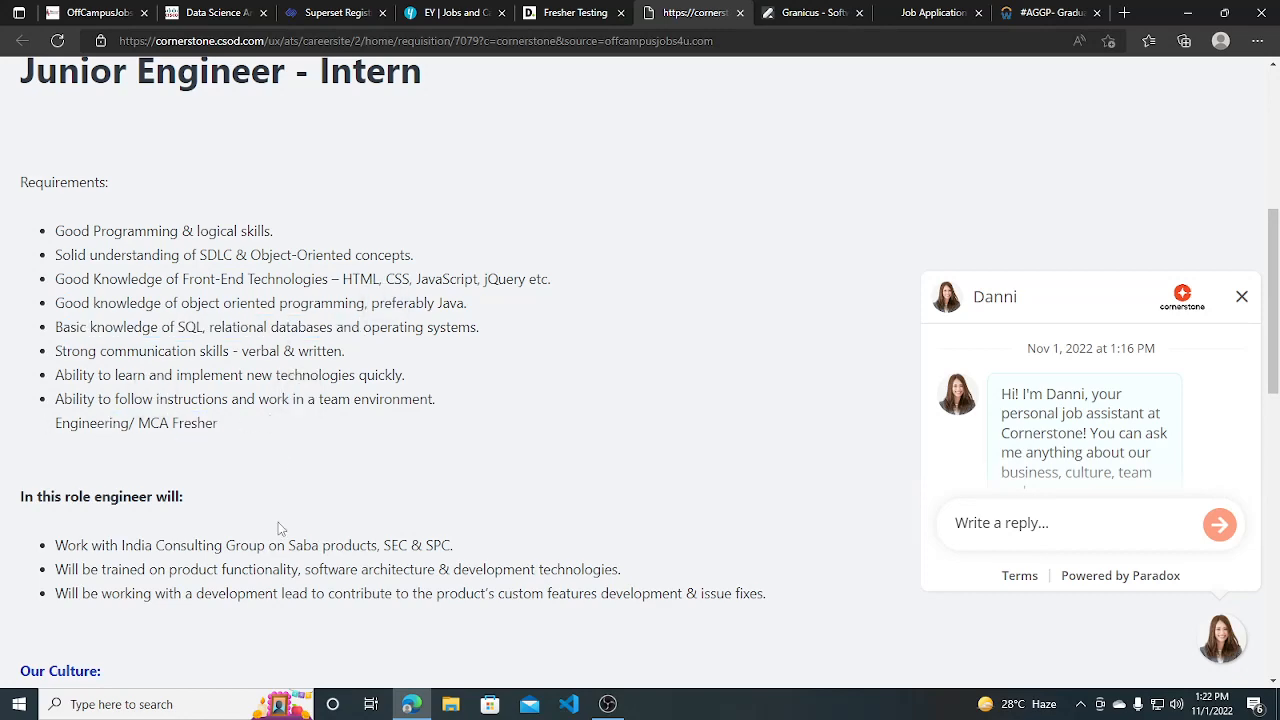
# Read the Junior Engineer - Intern role, culture and company sections to the Apply Now button
pyautogui.scroll(-3)
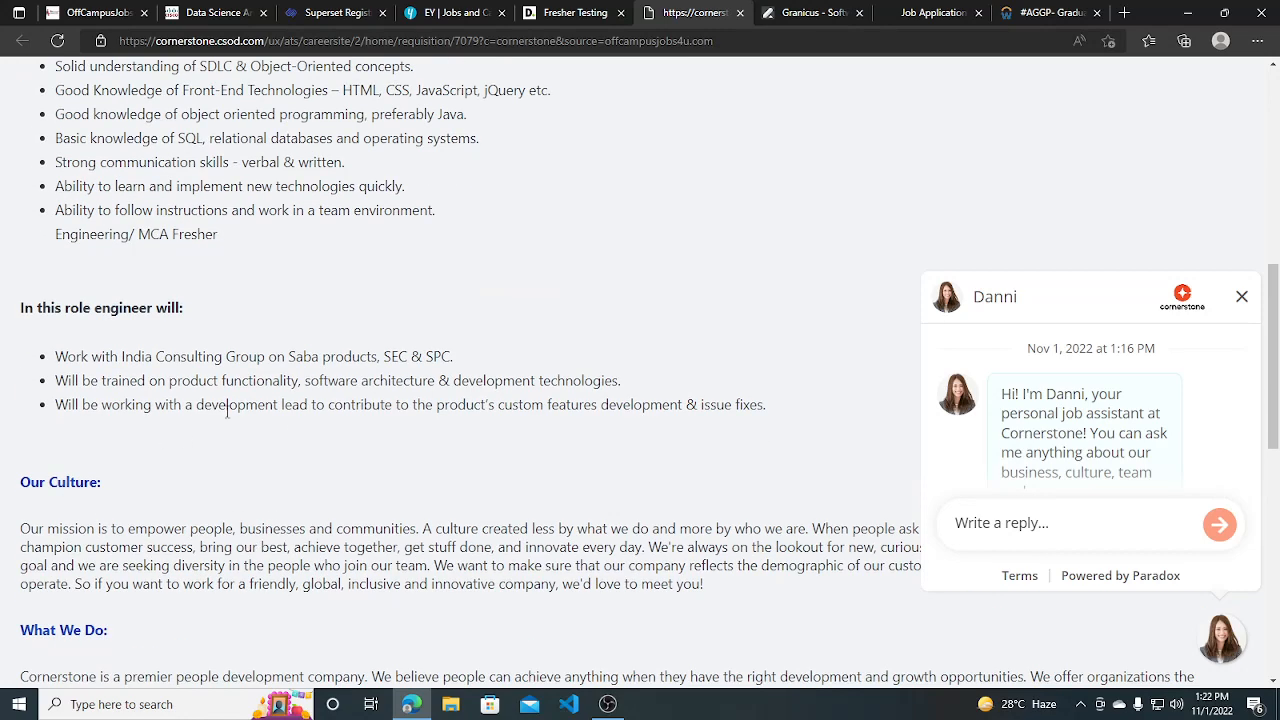
pyautogui.scroll(3)
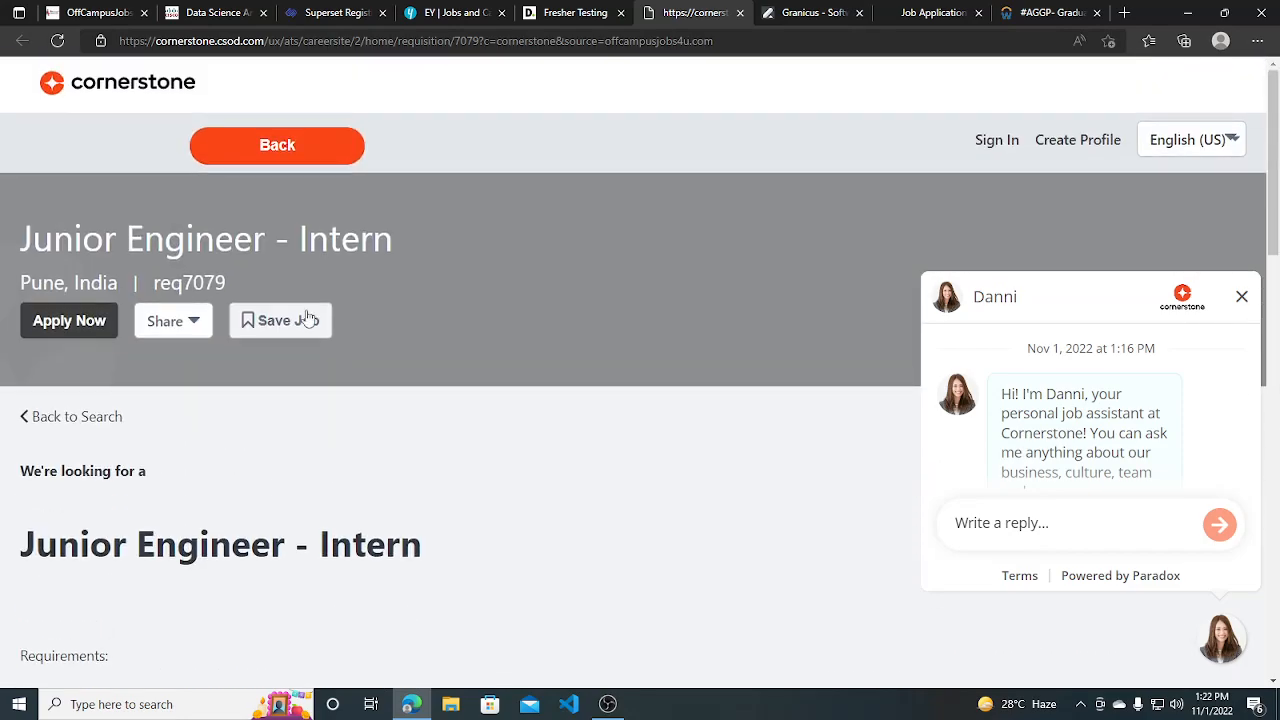
pyautogui.scroll(-3)
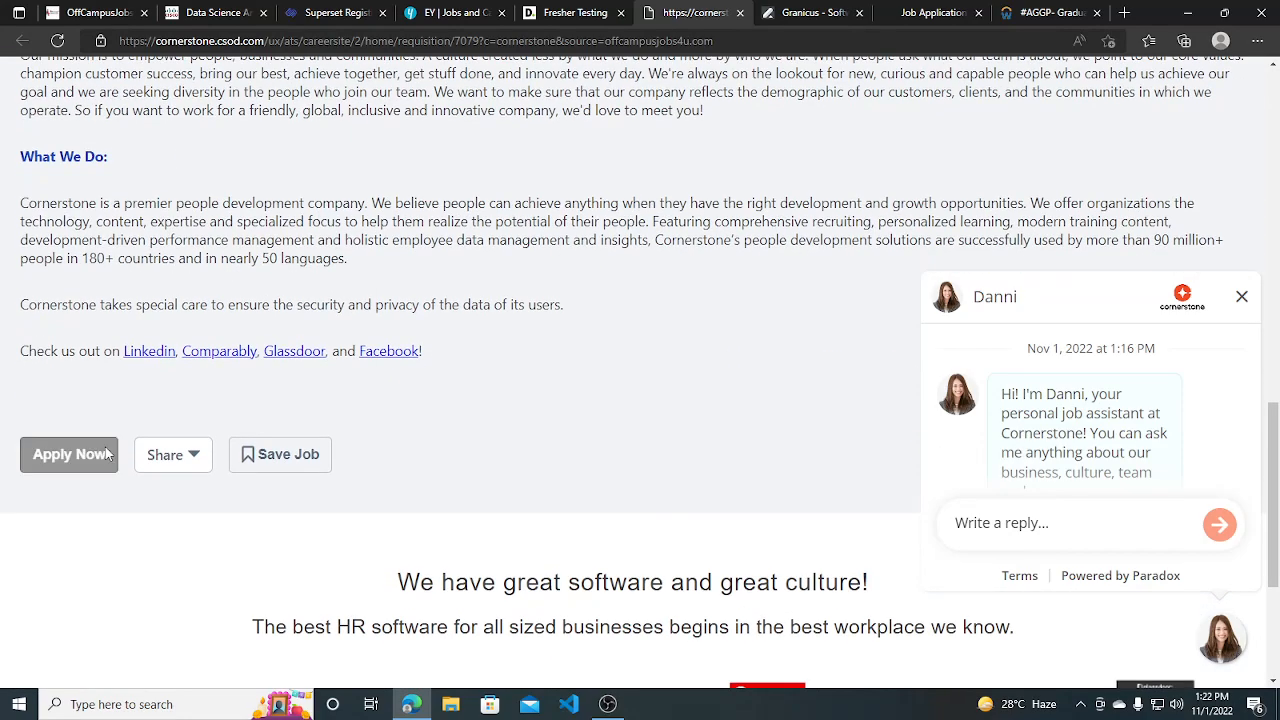
# Apply for the Junior Engineer - Intern role and scroll to the Nondisclosure Agreement's 'I agree' checkbox
pyautogui.click(68, 454)
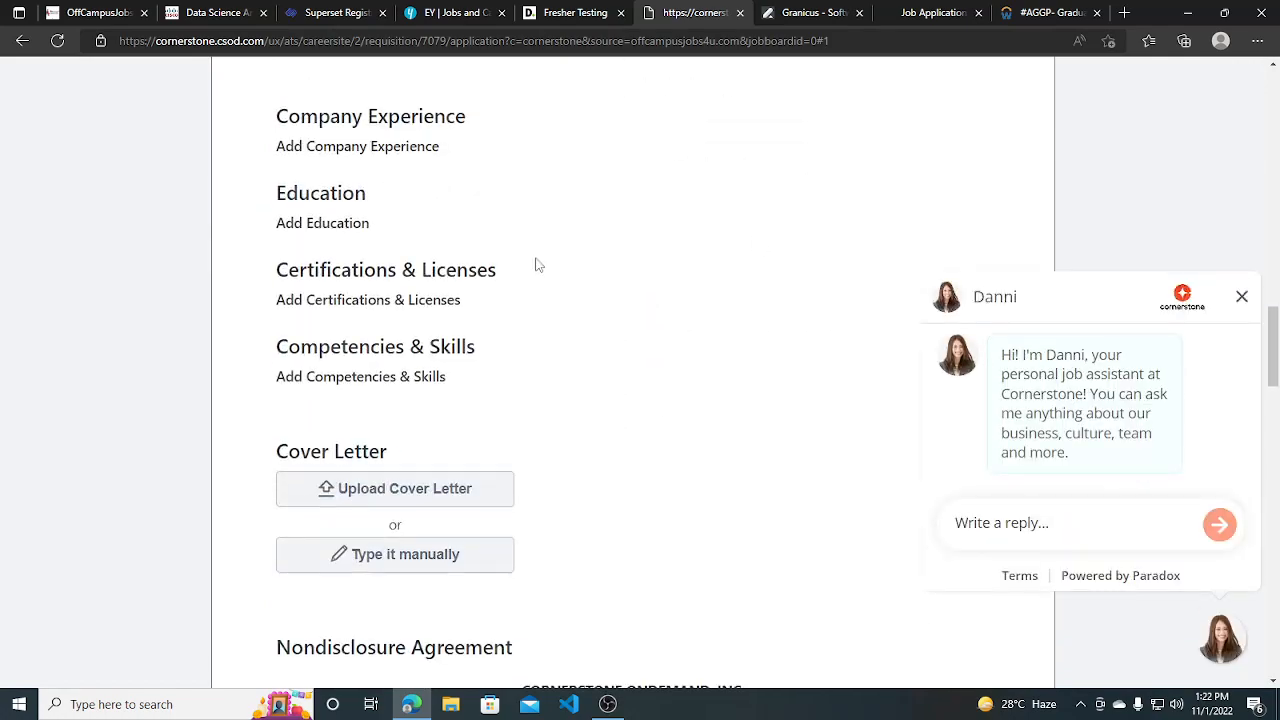
pyautogui.scroll(-3)
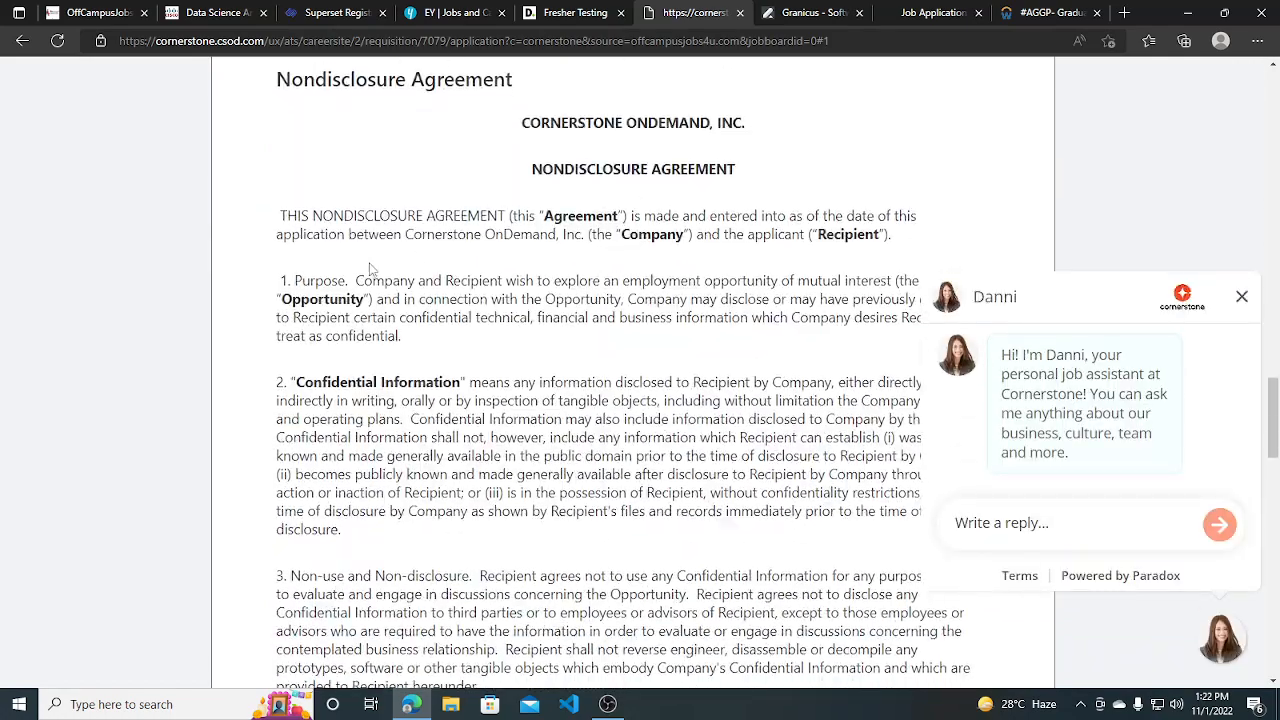
pyautogui.scroll(-3)
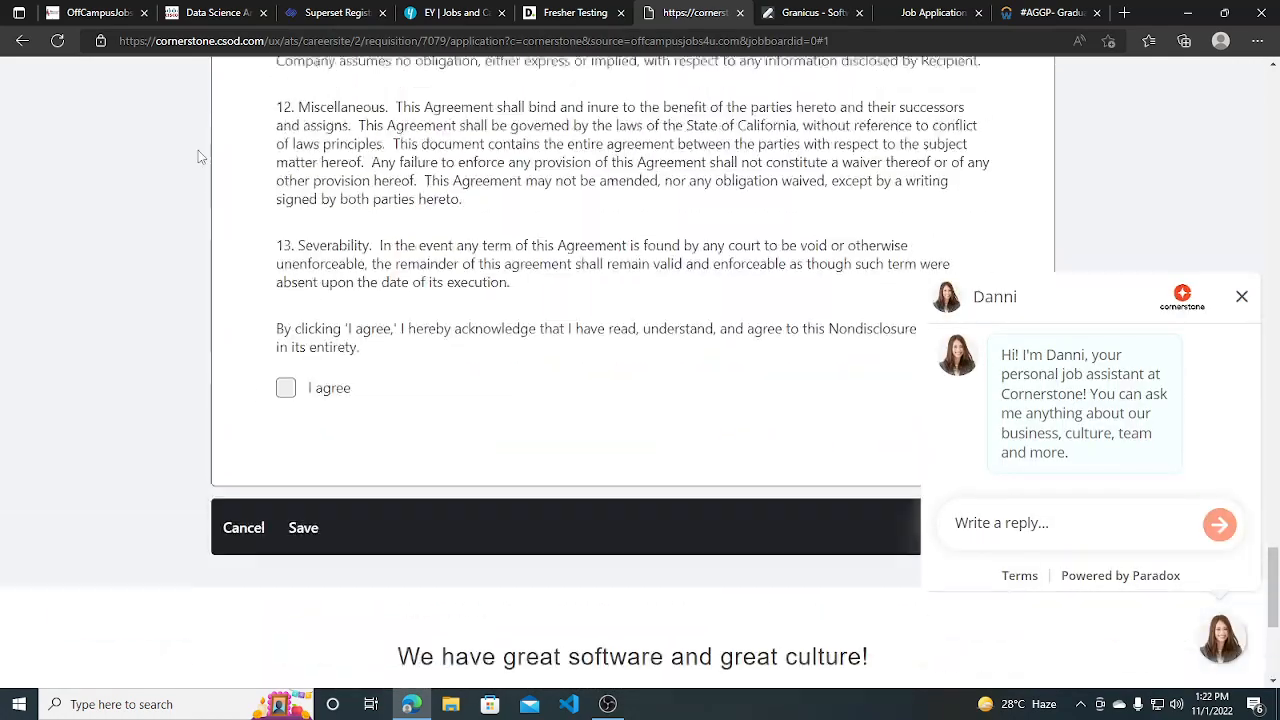